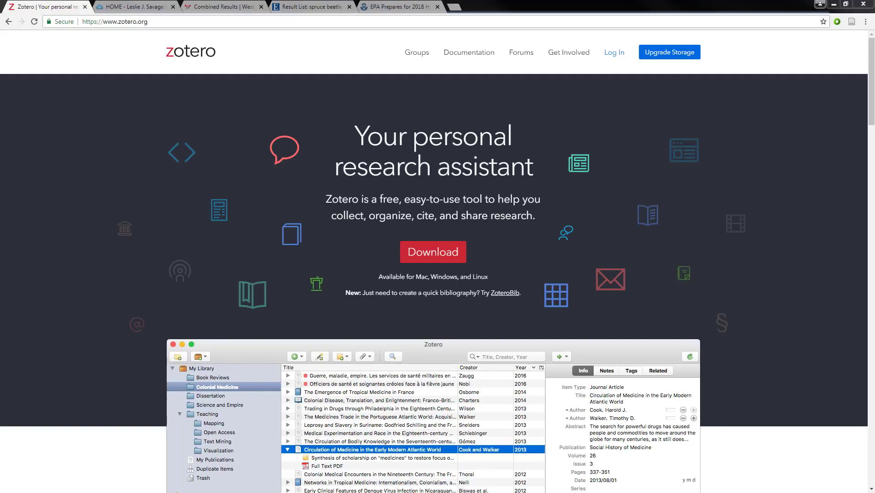
mouse_move(104, 309)
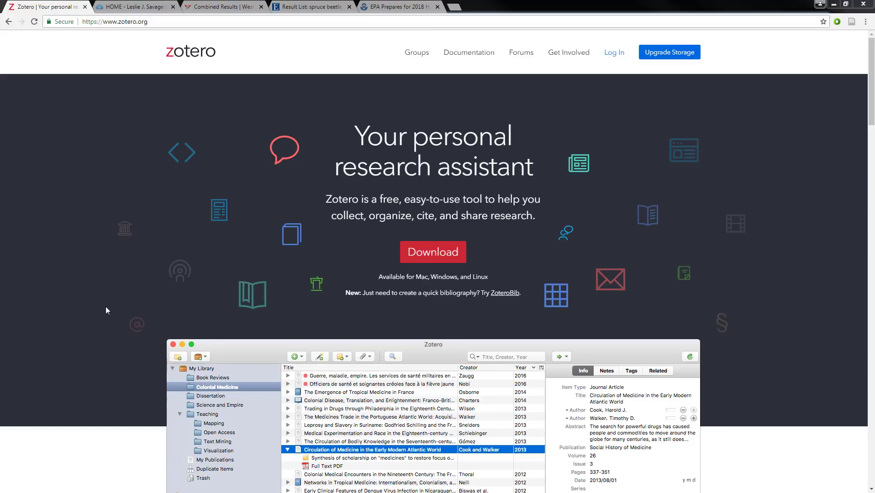
mouse_move(106, 329)
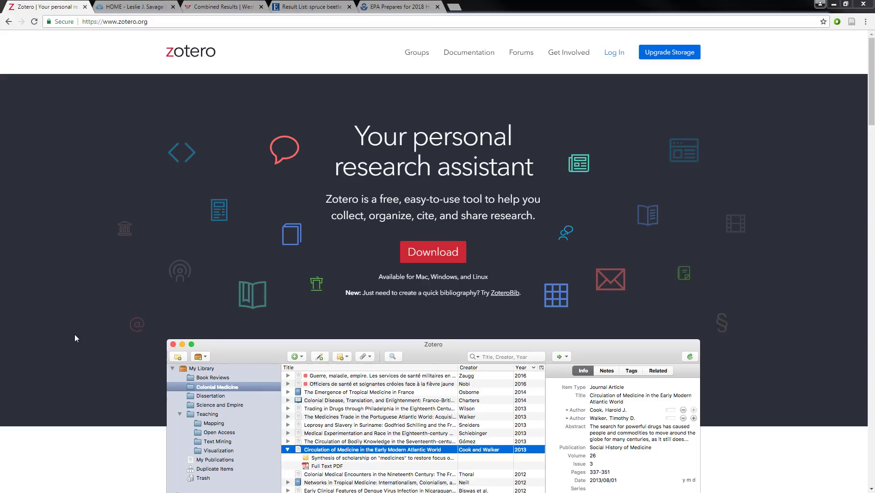
Sign in to zotero.org with the saved username, retrying after the invalid-credentials error
left_click(114, 21)
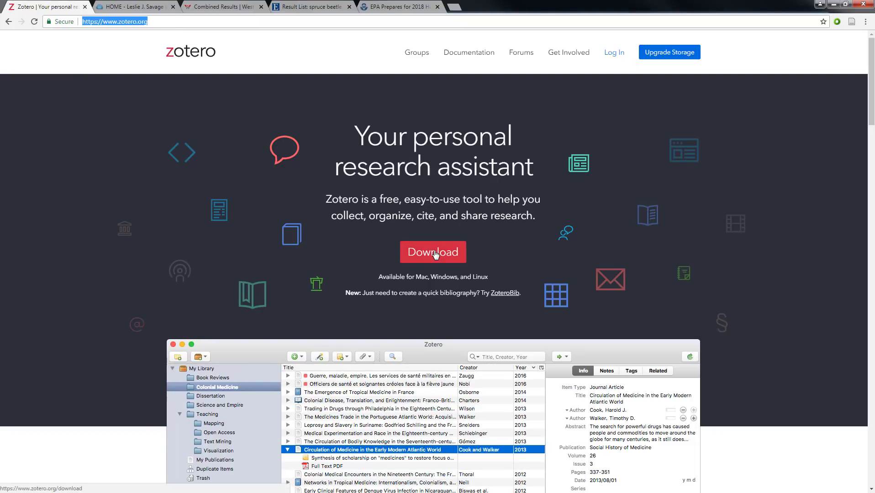
mouse_move(613, 52)
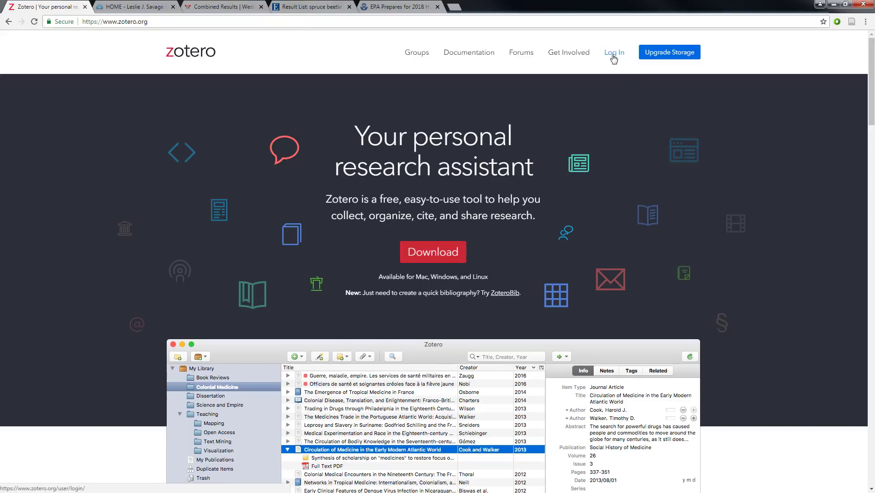
left_click(613, 52)
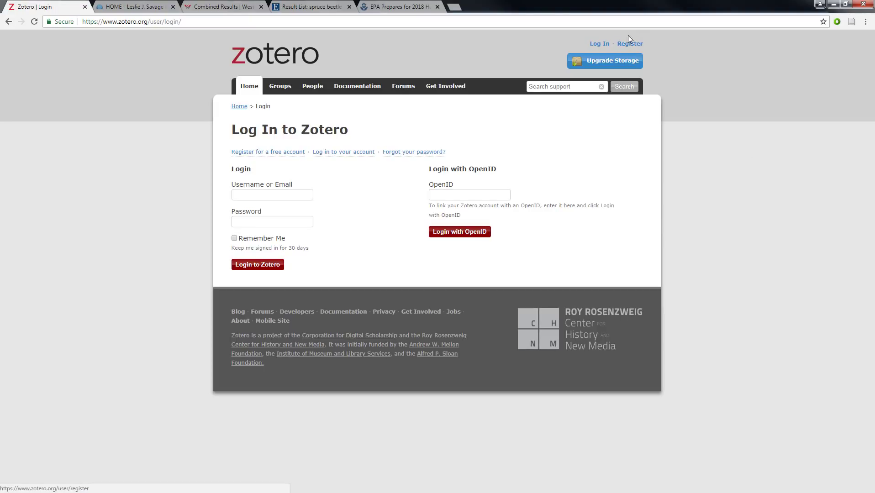
mouse_move(693, 187)
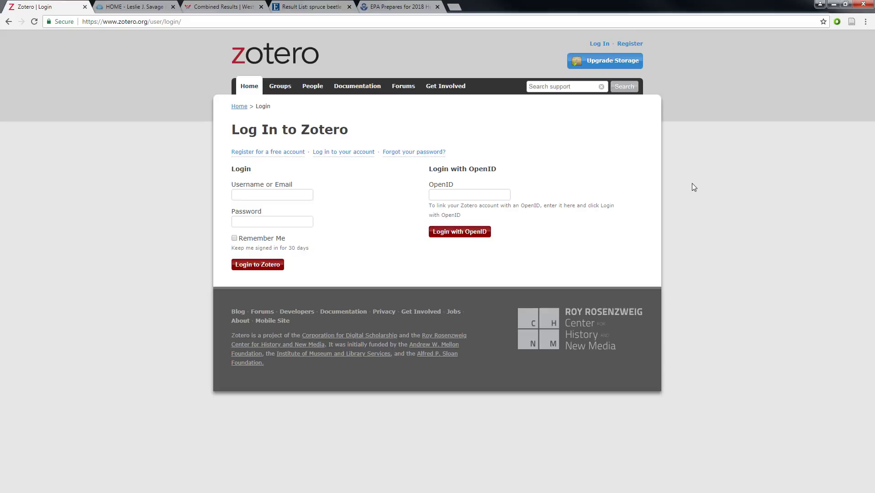
mouse_move(216, 206)
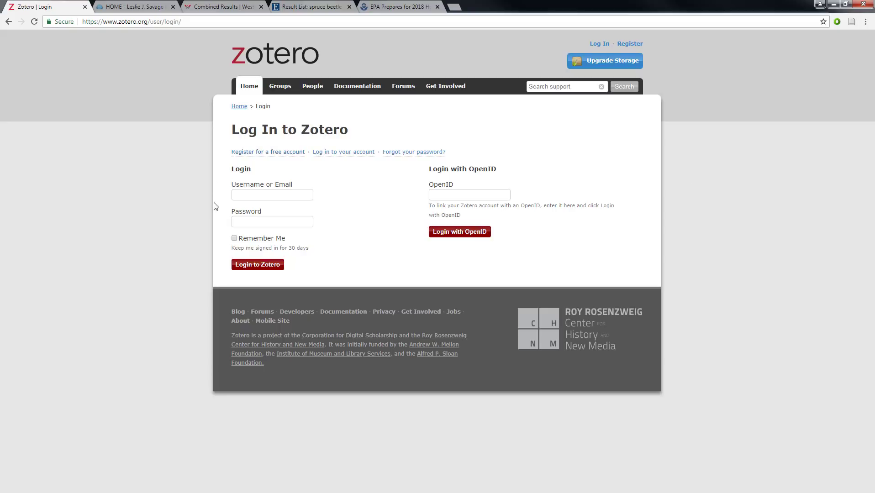
left_click(272, 194)
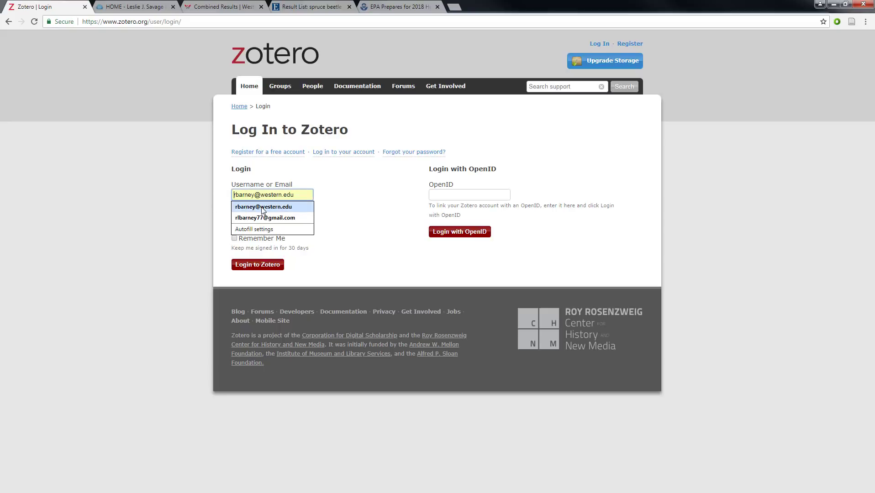
left_click(263, 206)
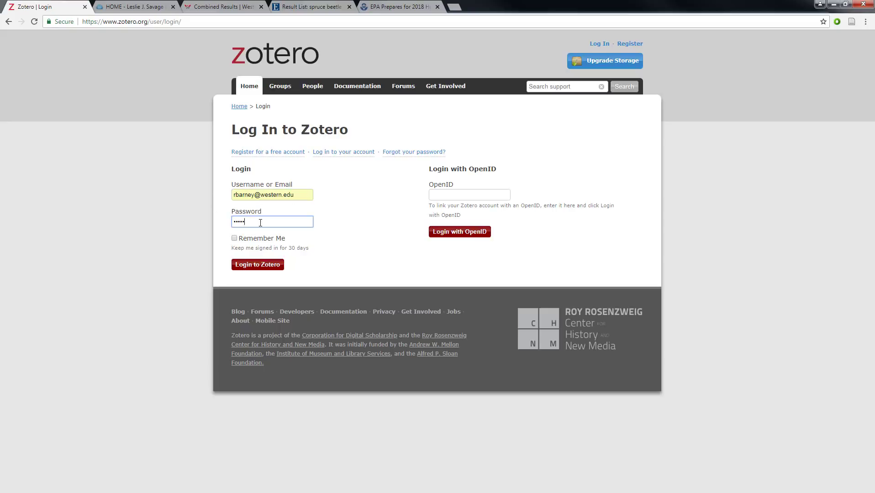
left_click(257, 264)
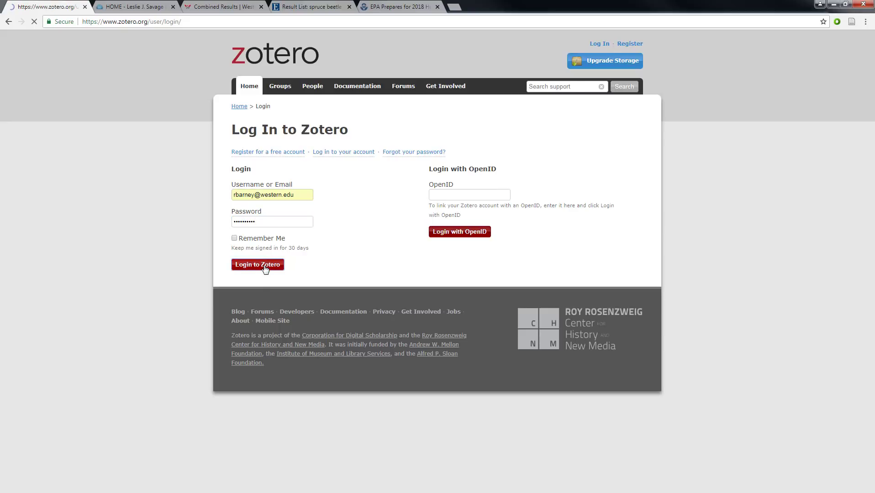
left_click(257, 264)
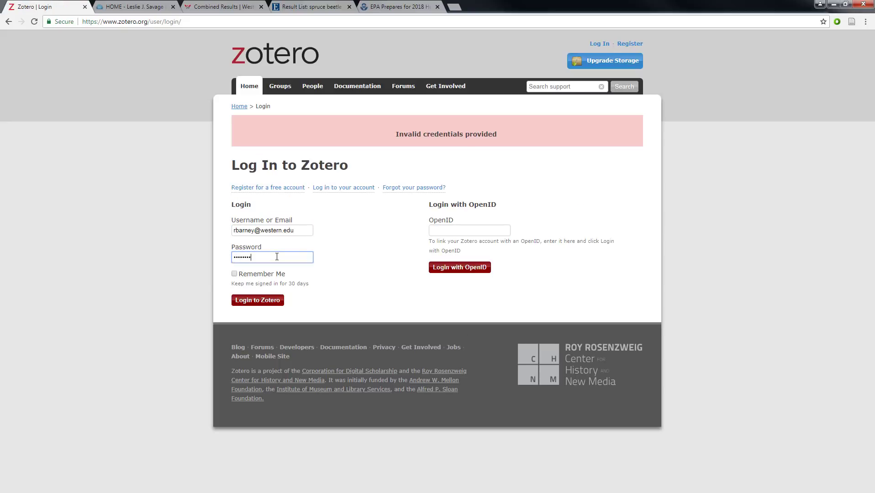
left_click(257, 300)
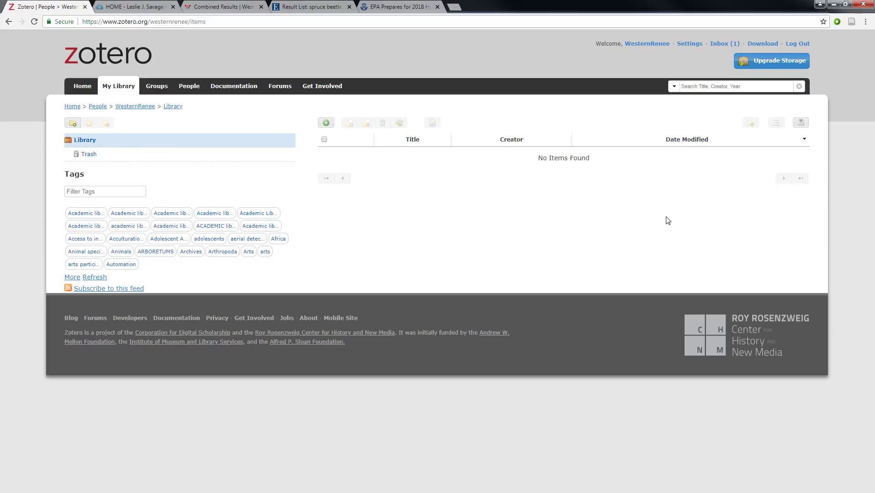
mouse_move(224, 145)
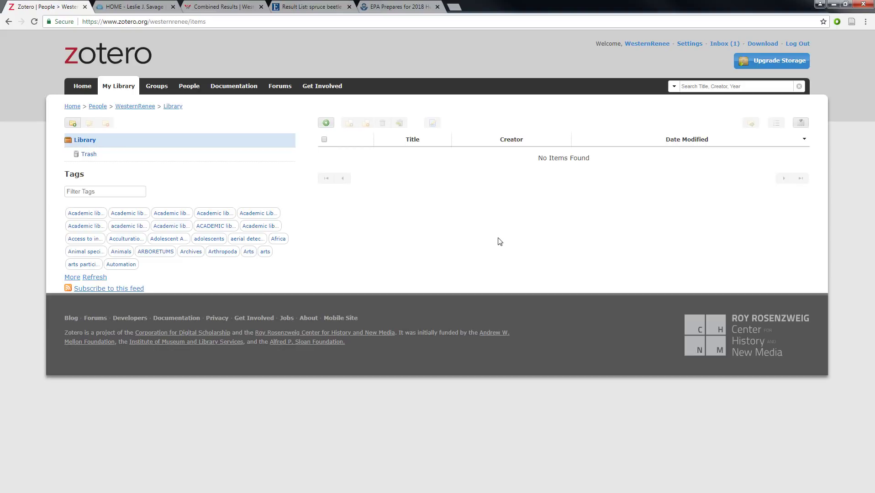
mouse_move(727, 50)
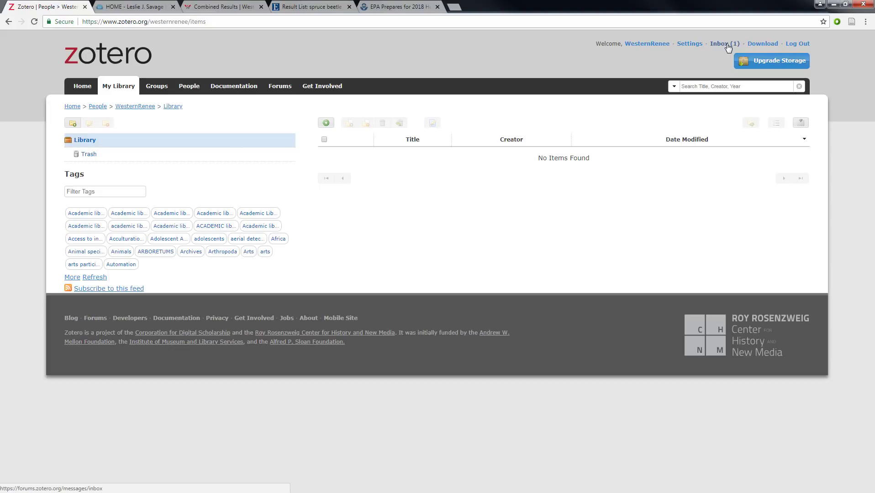
Open the inbox's Group Invitation message for 'ENVS 605 Fall 2018'
left_click(723, 44)
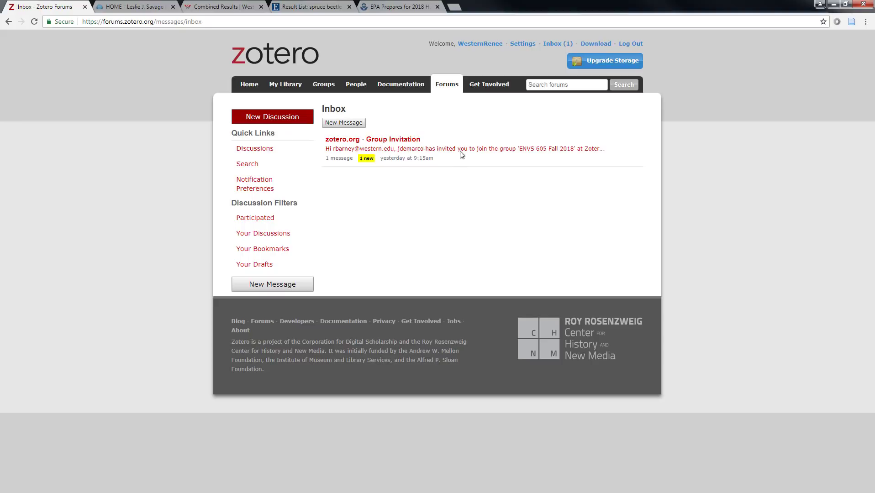
left_click(393, 138)
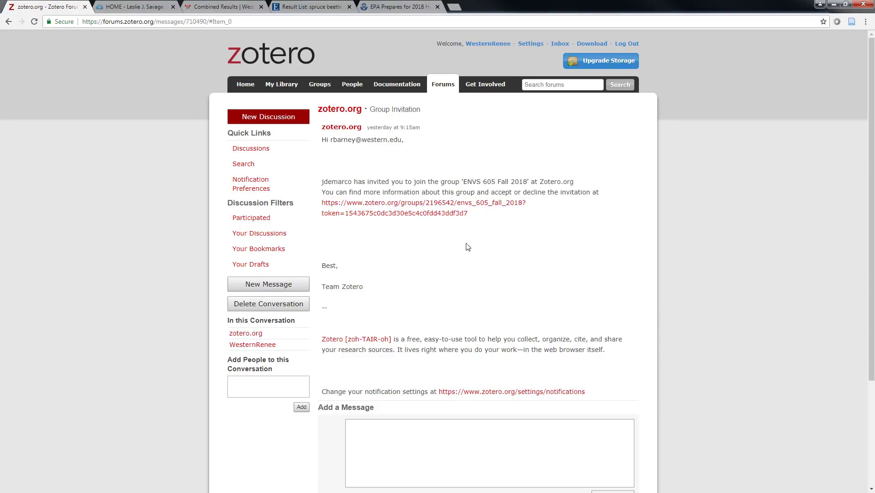
mouse_move(512, 255)
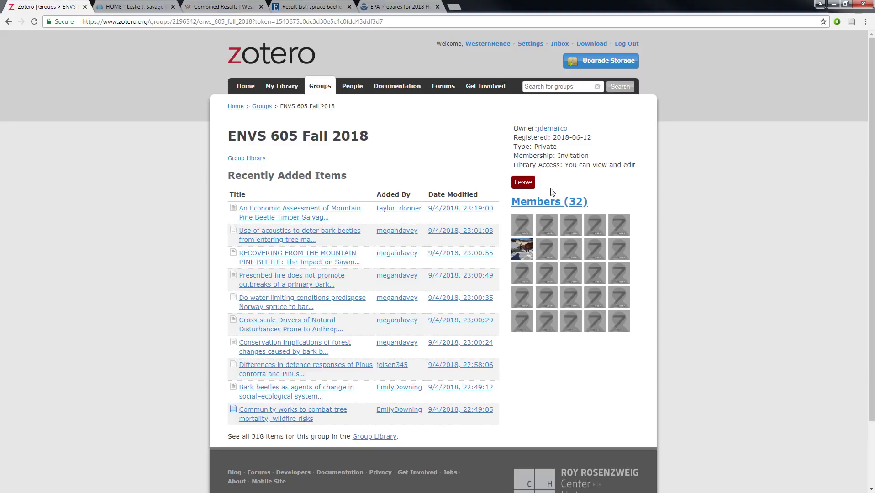
mouse_move(510, 151)
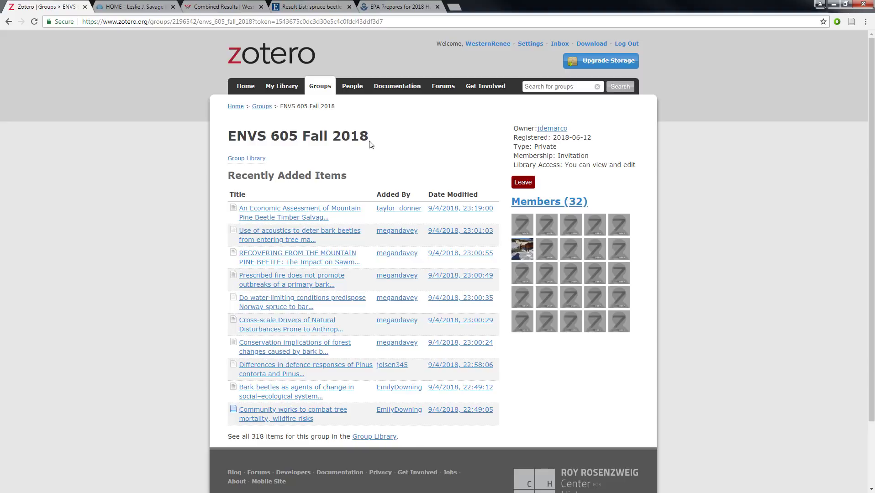
mouse_move(378, 181)
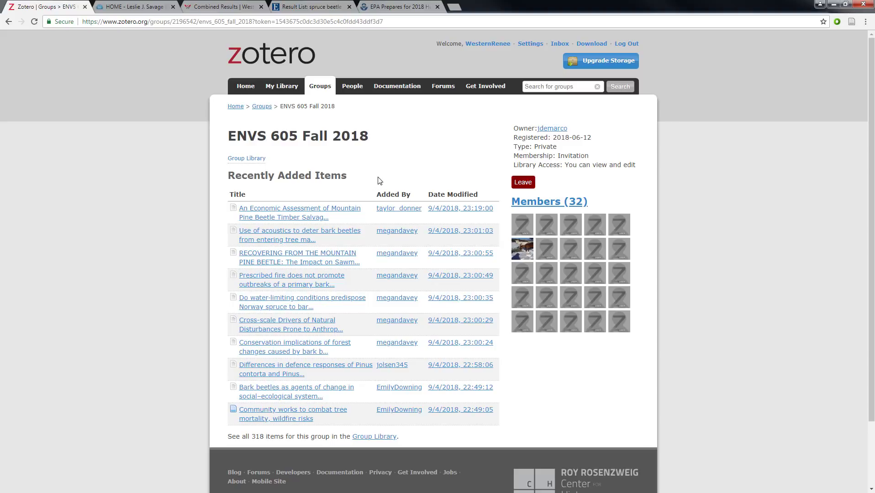
mouse_move(395, 162)
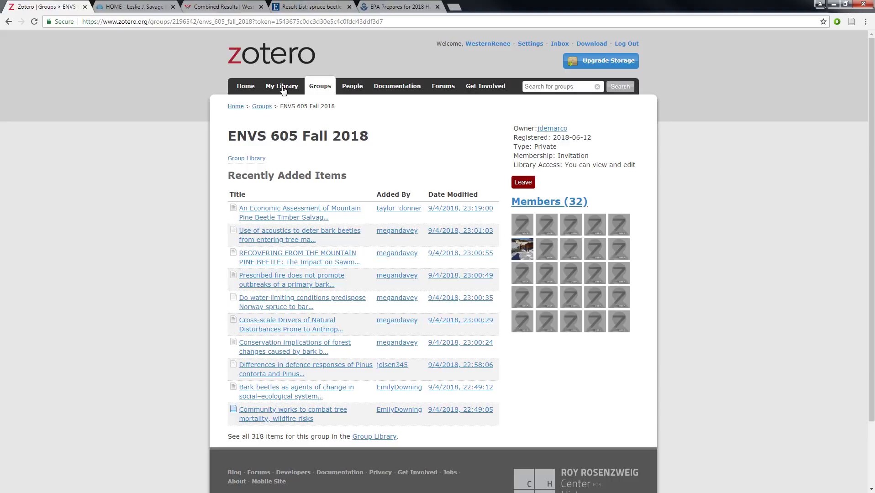
Return from the ENVS 605 Fall 2018 group page to My Library
left_click(282, 86)
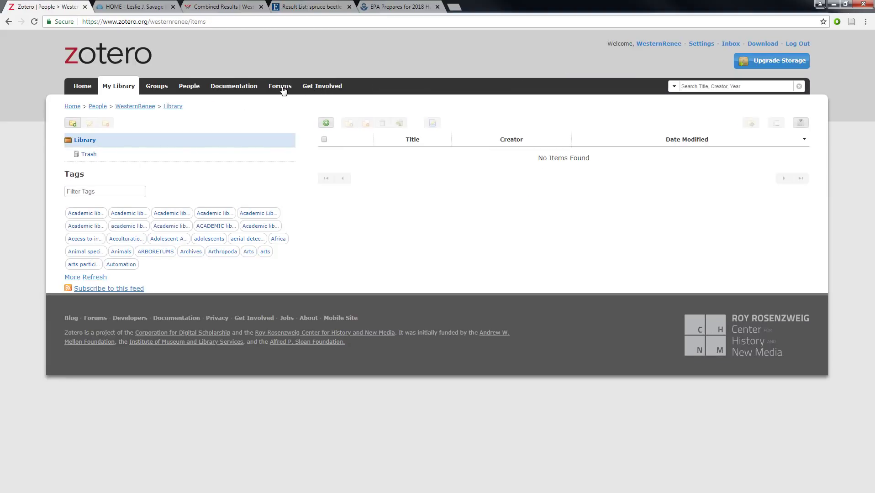
mouse_move(663, 160)
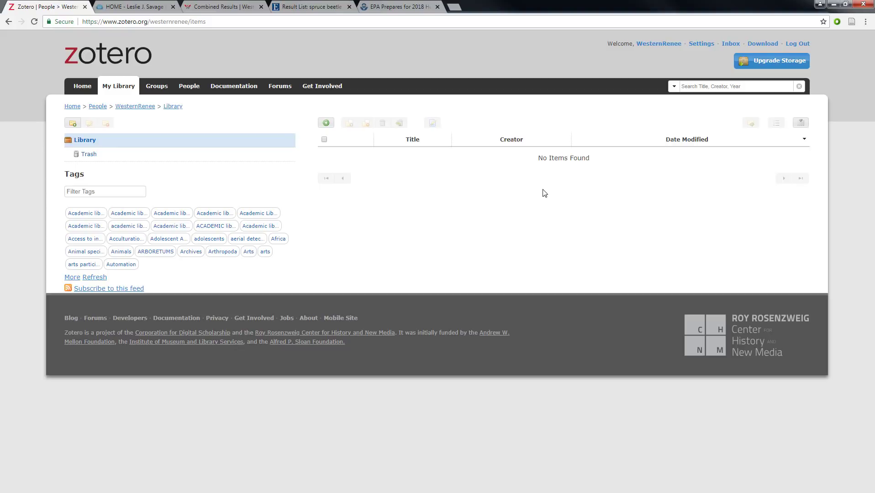
mouse_move(404, 268)
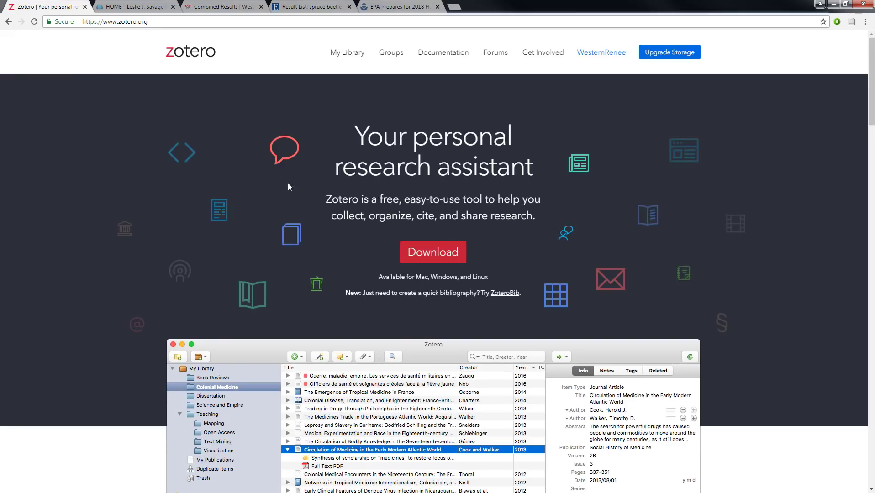
mouse_move(432, 252)
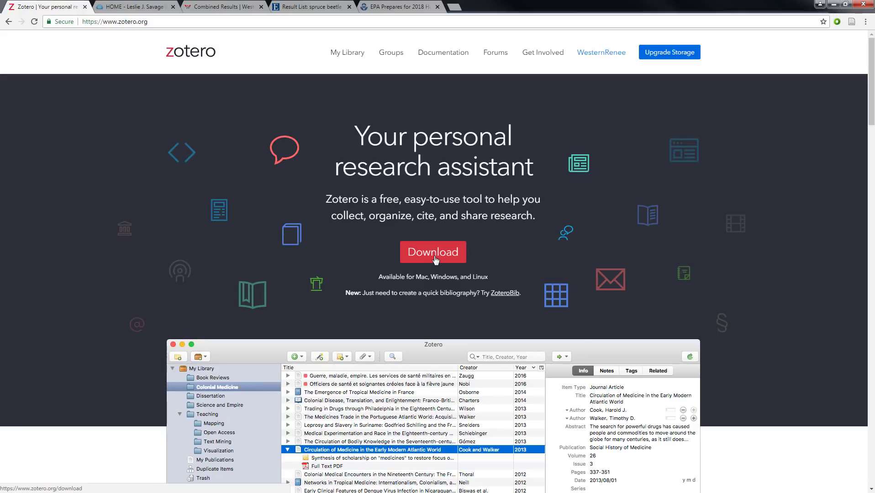
Install the Zotero Chrome Connector extension from the zotero.org Downloads page
left_click(433, 252)
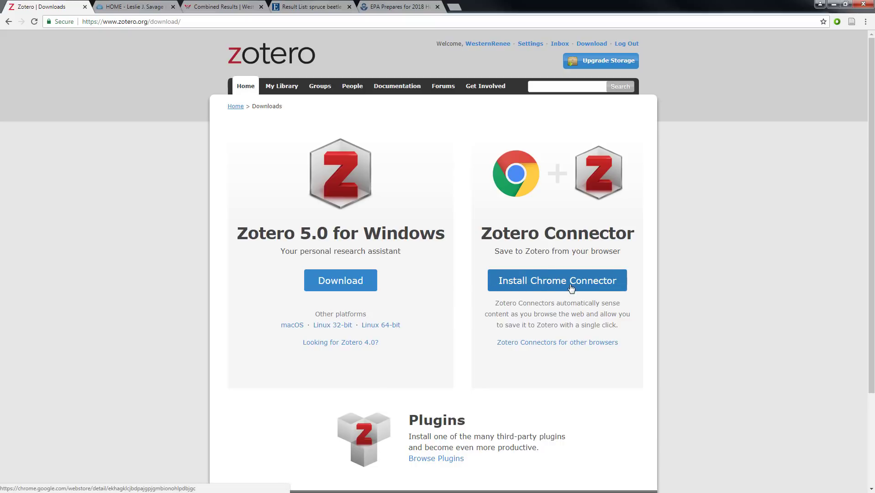
left_click(556, 279)
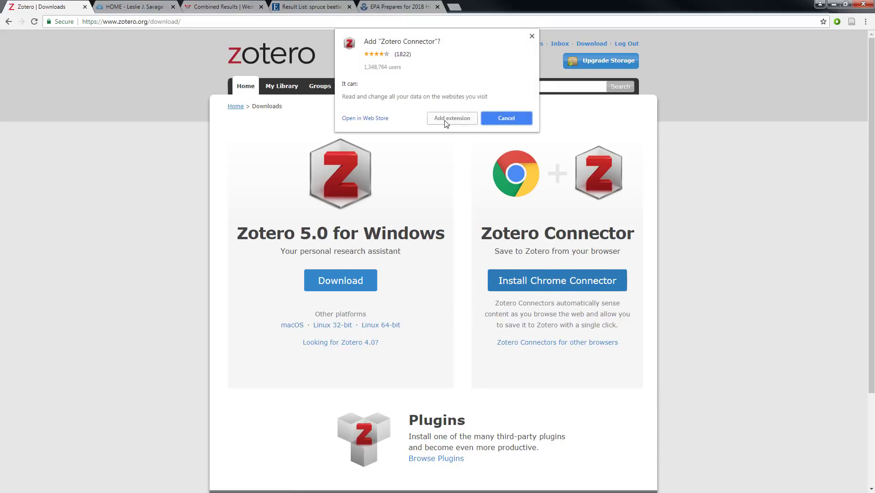
left_click(505, 118)
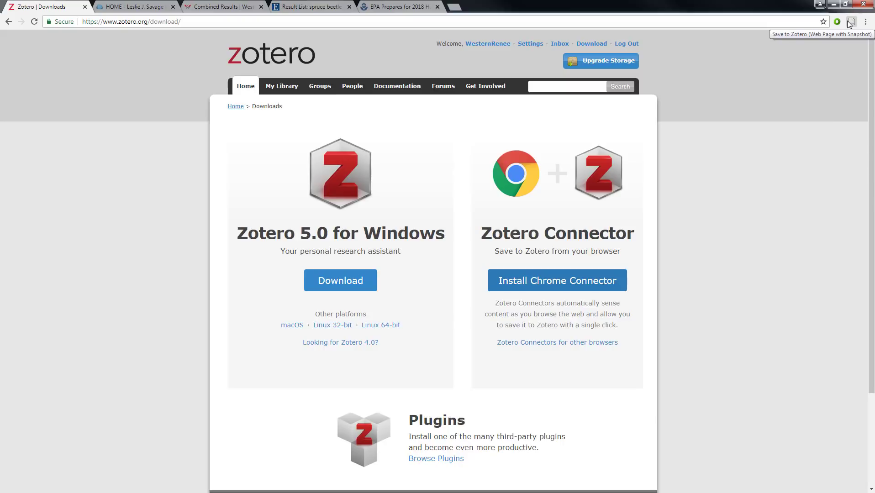
mouse_move(851, 21)
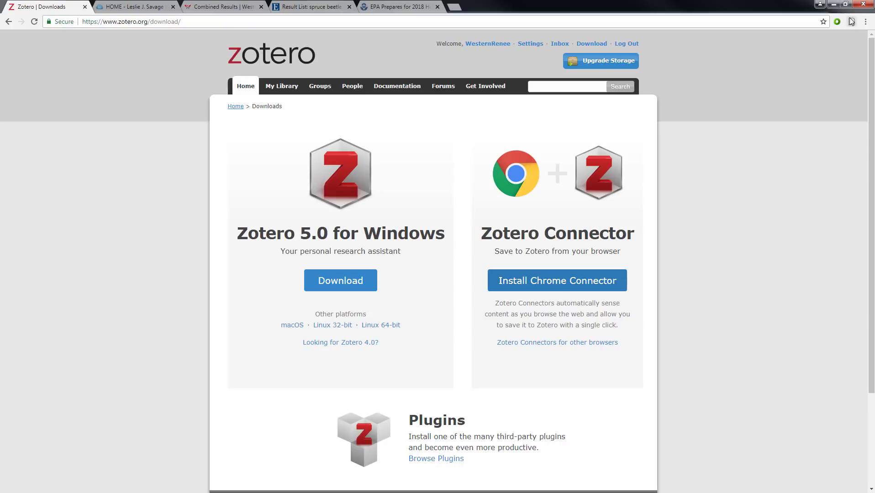
mouse_move(812, 97)
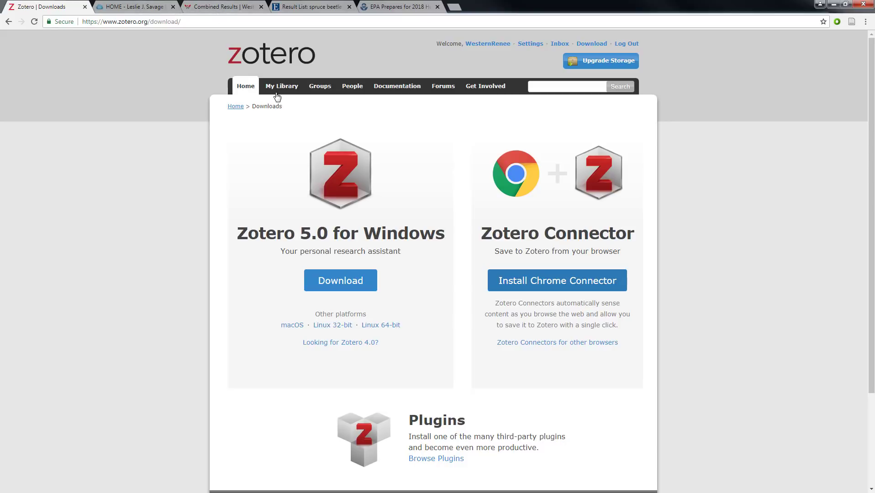
Go back to My Library, which still lists no items
left_click(282, 86)
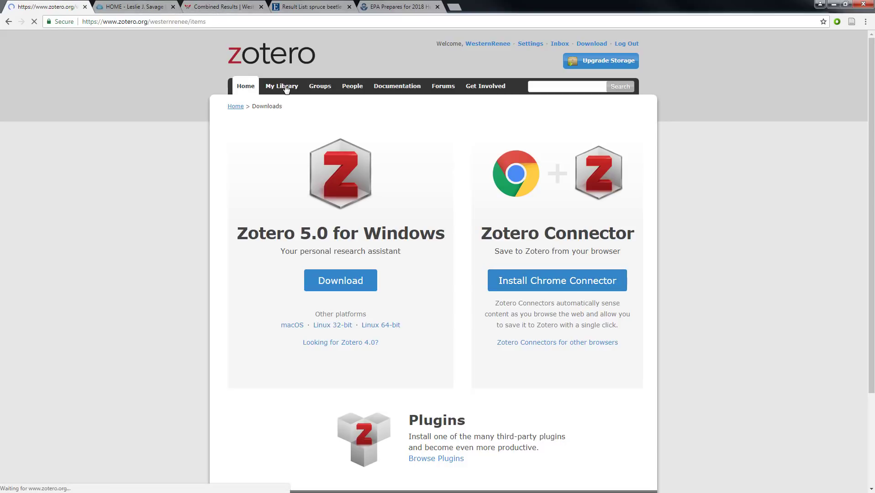
left_click(282, 86)
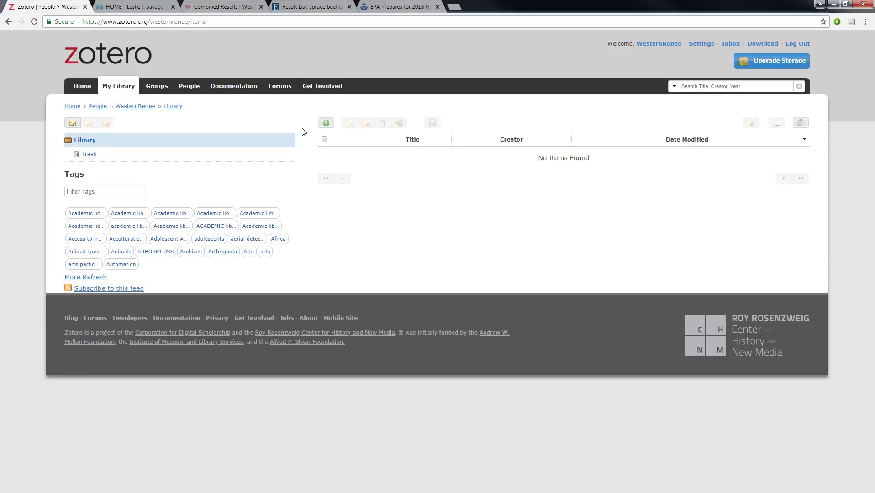
mouse_move(296, 203)
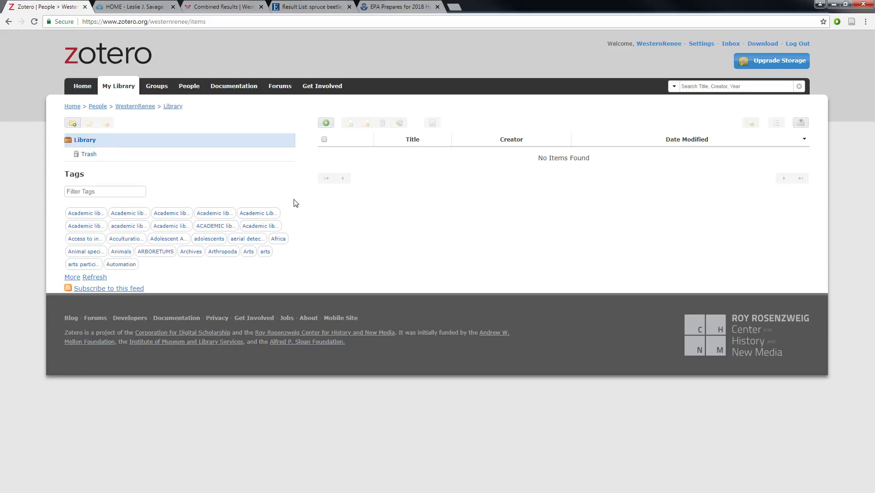
mouse_move(72, 135)
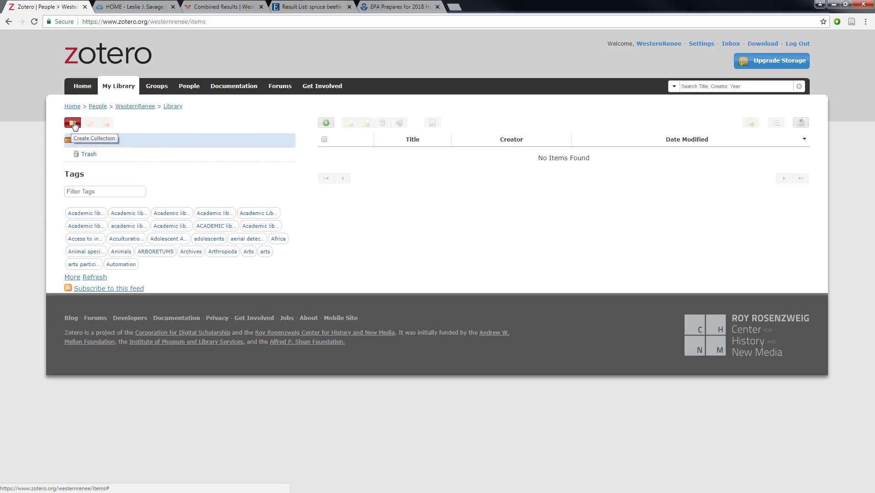
Create a library collection named '605'
left_click(71, 122)
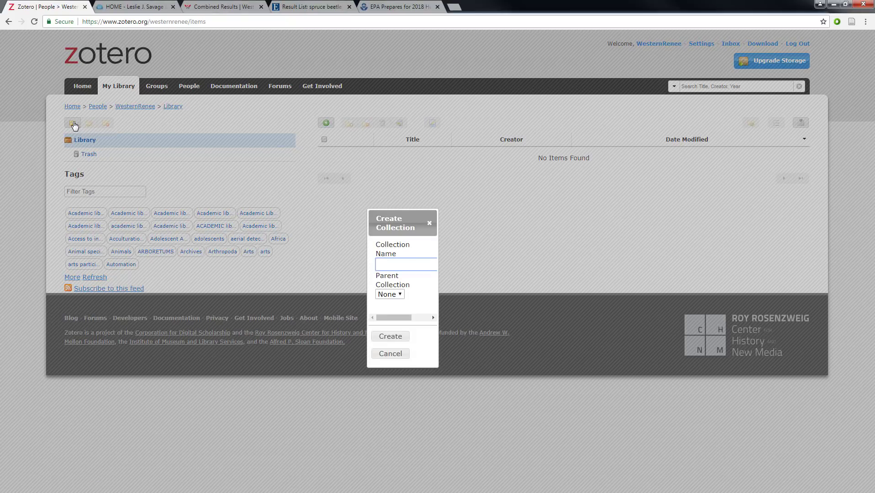
type("605")
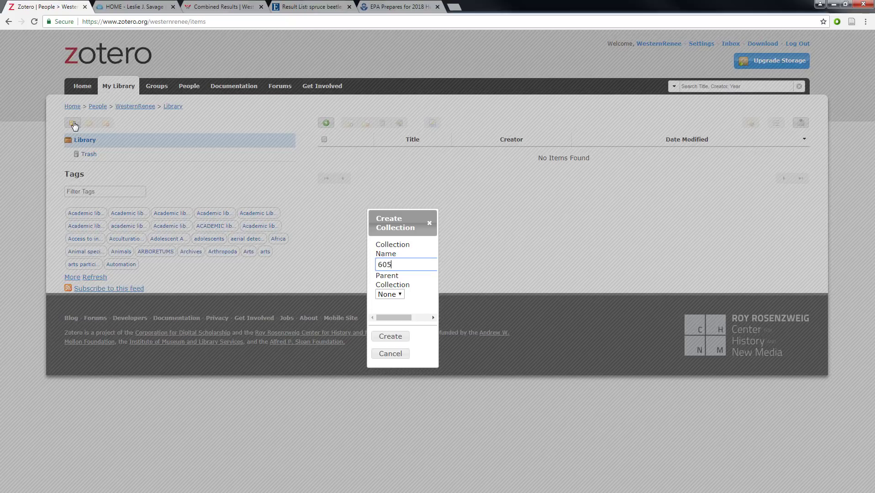
left_click(390, 335)
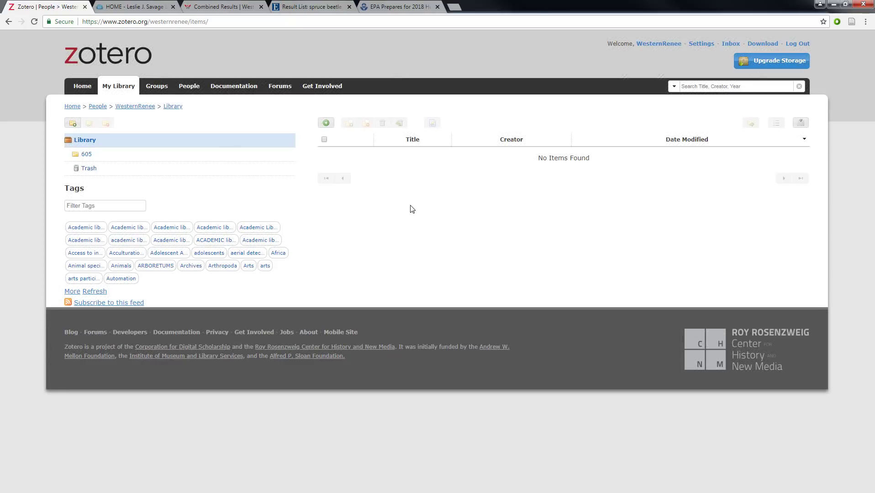
Open the empty '605' collection after switching back and forth with Library
left_click(88, 154)
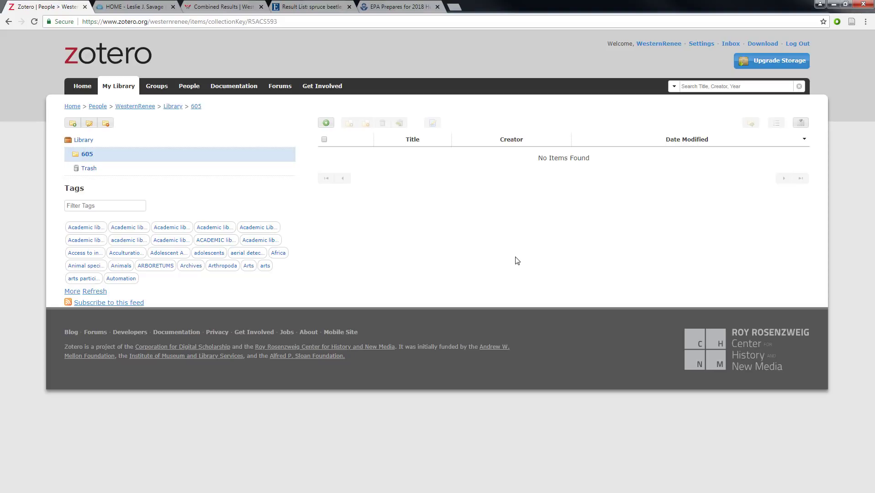
mouse_move(106, 159)
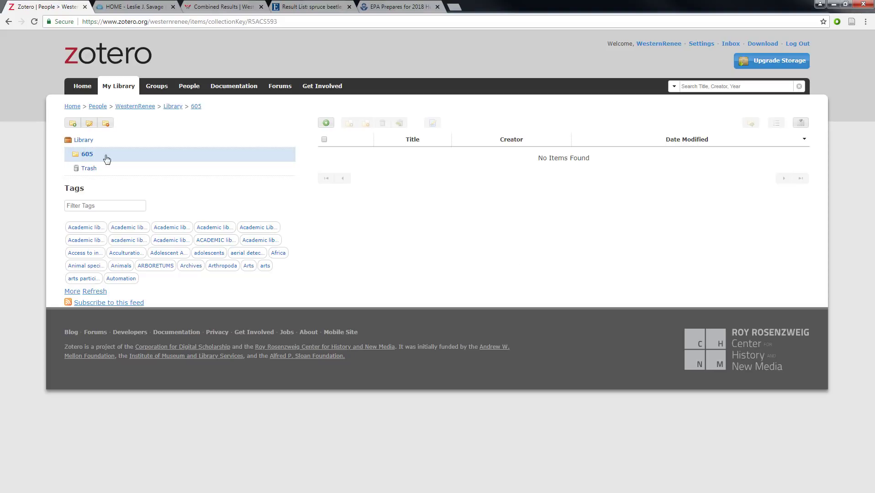
mouse_move(385, 236)
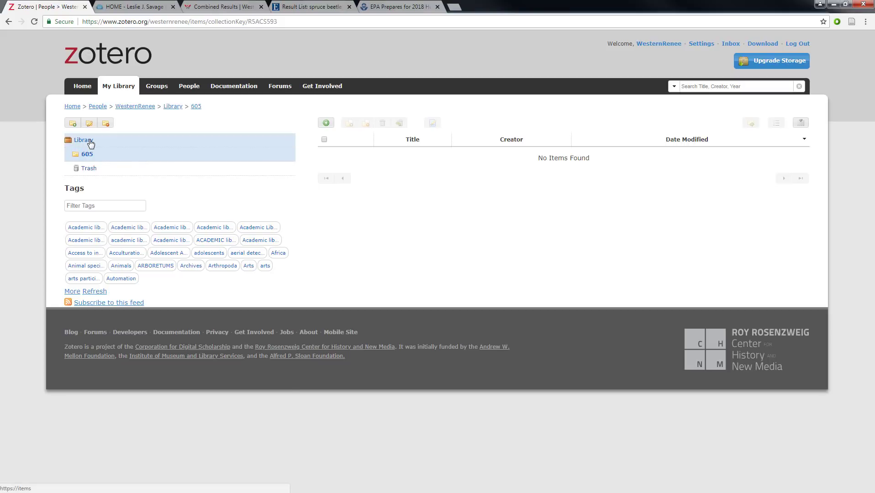
left_click(83, 139)
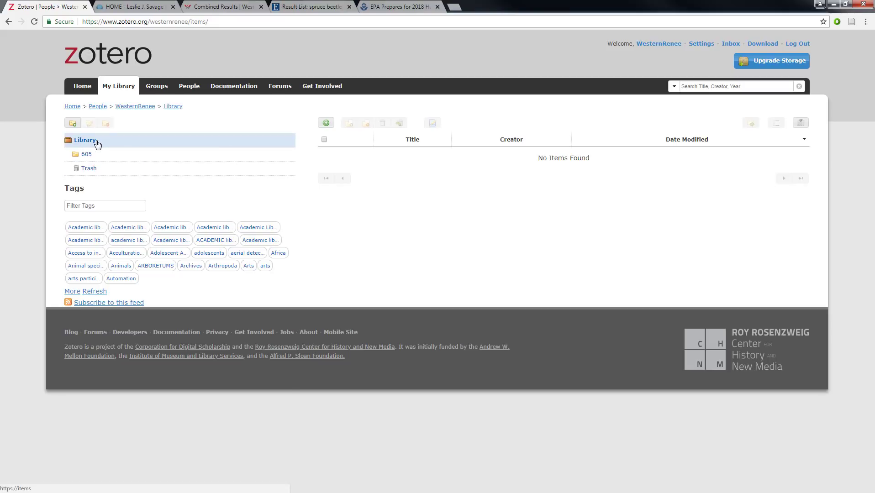
left_click(86, 154)
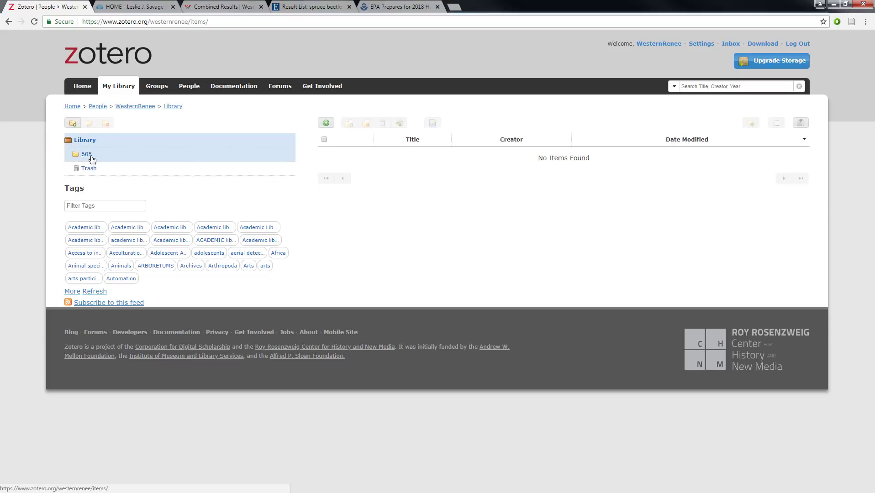
left_click(85, 154)
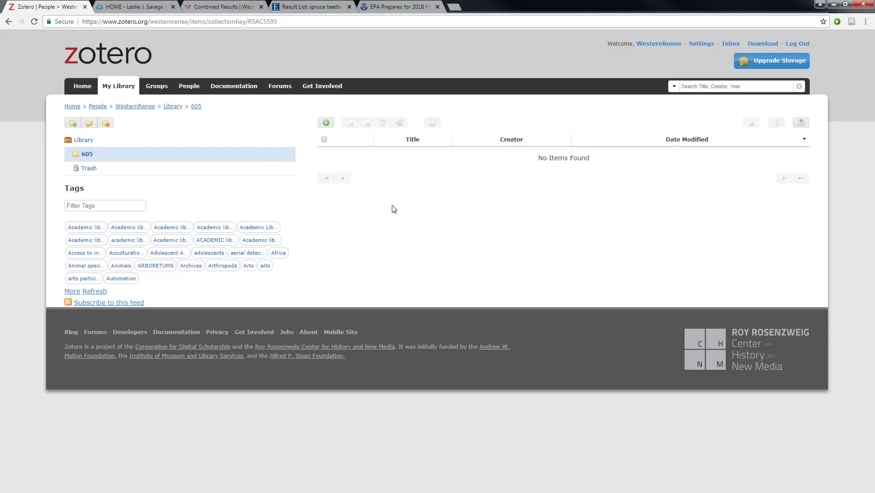
left_click(84, 139)
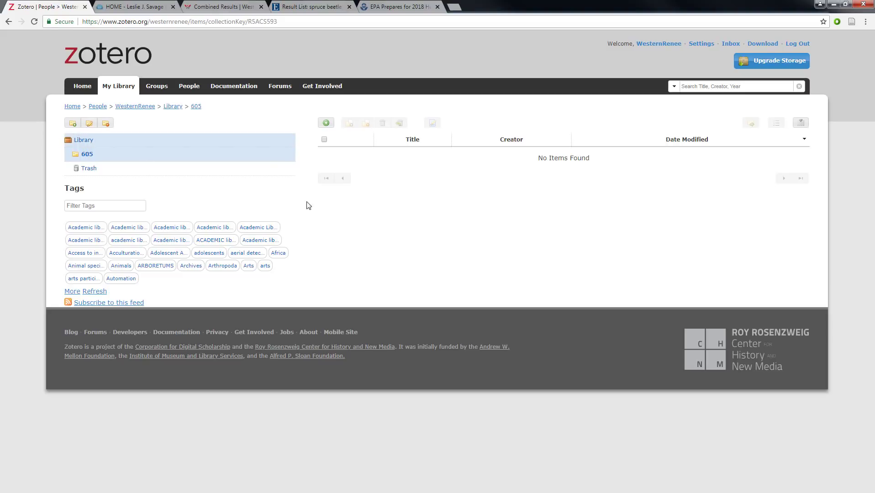
left_click(87, 154)
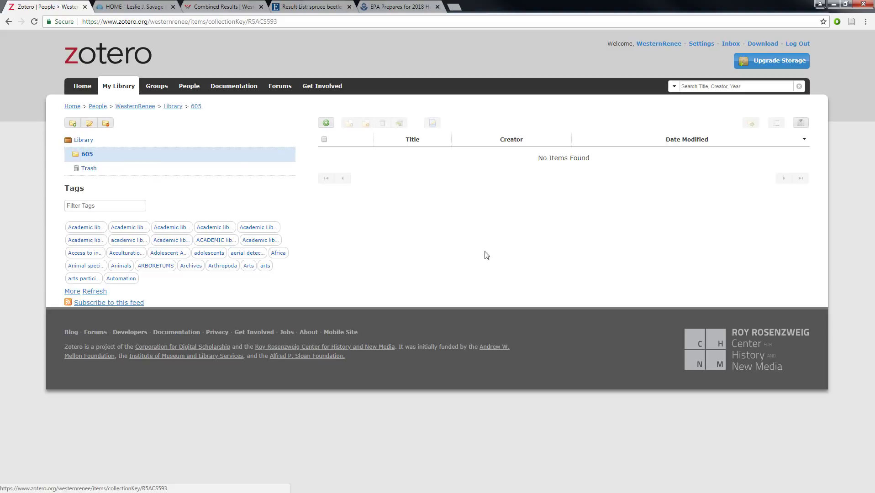
mouse_move(623, 262)
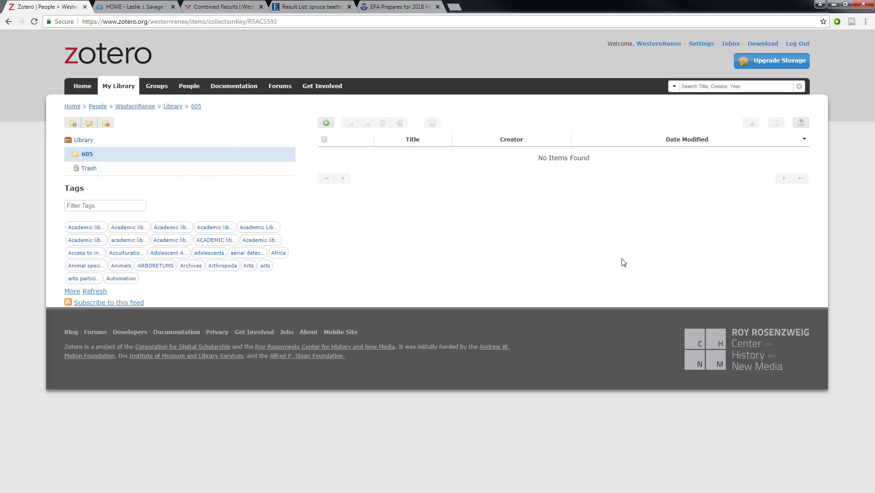
mouse_move(645, 251)
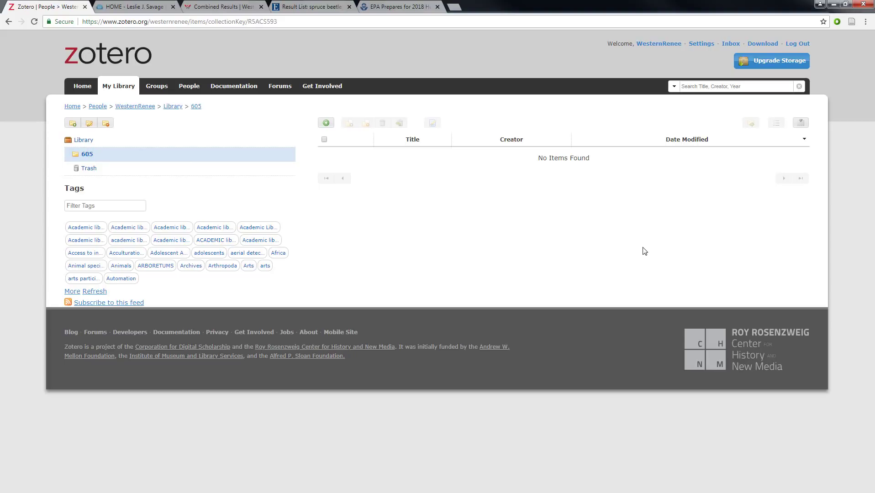
mouse_move(510, 212)
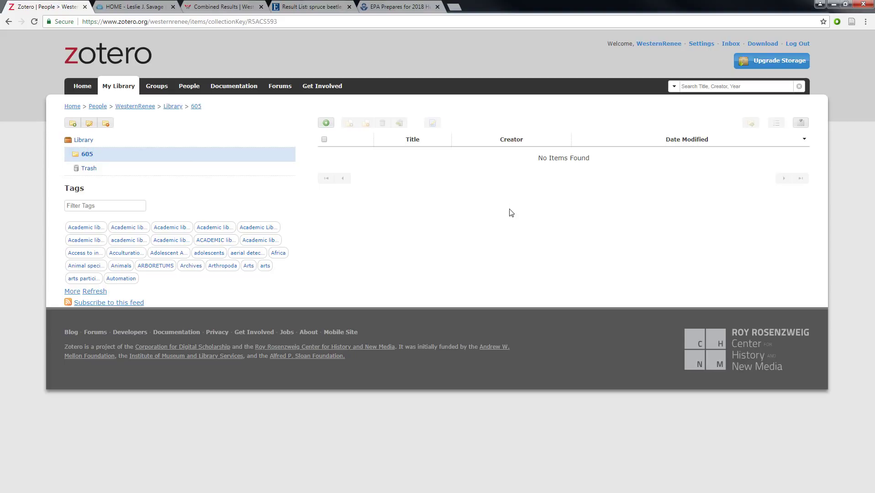
mouse_move(134, 7)
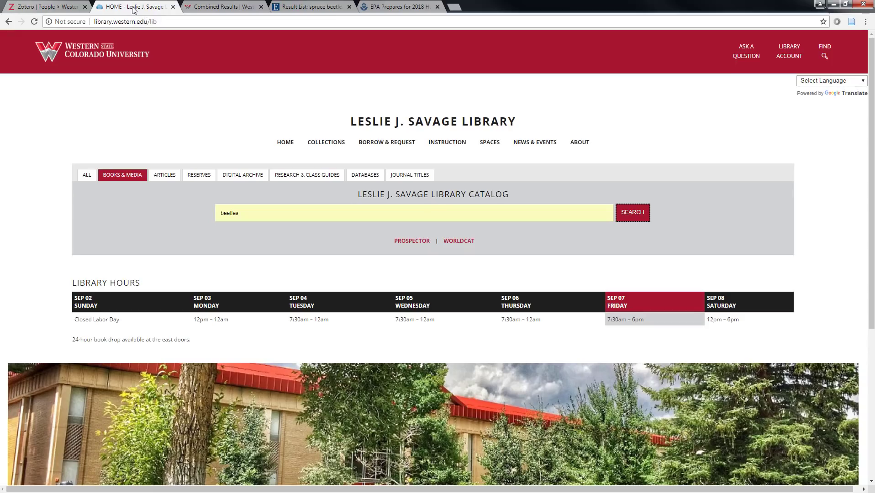
Switch to the 'EPA Prepares for 2018 Hurricane Season' browser tab
left_click(399, 6)
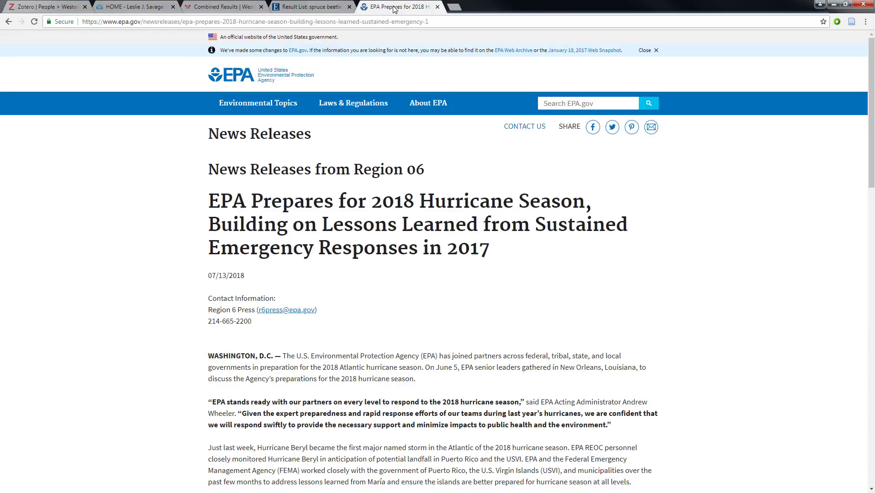
mouse_move(568, 243)
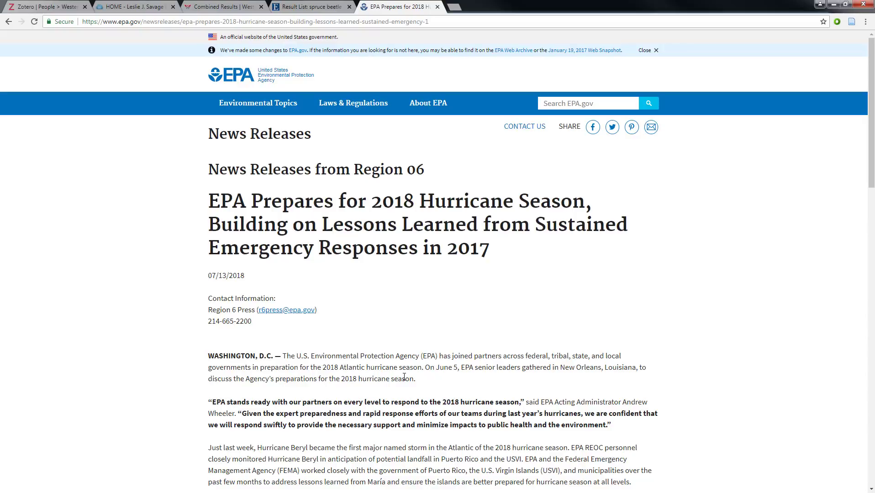
mouse_move(833, 49)
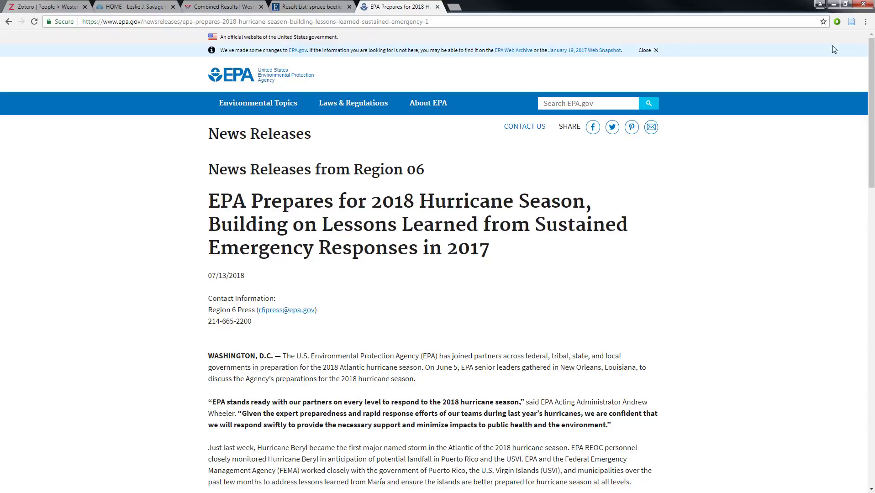
mouse_move(851, 21)
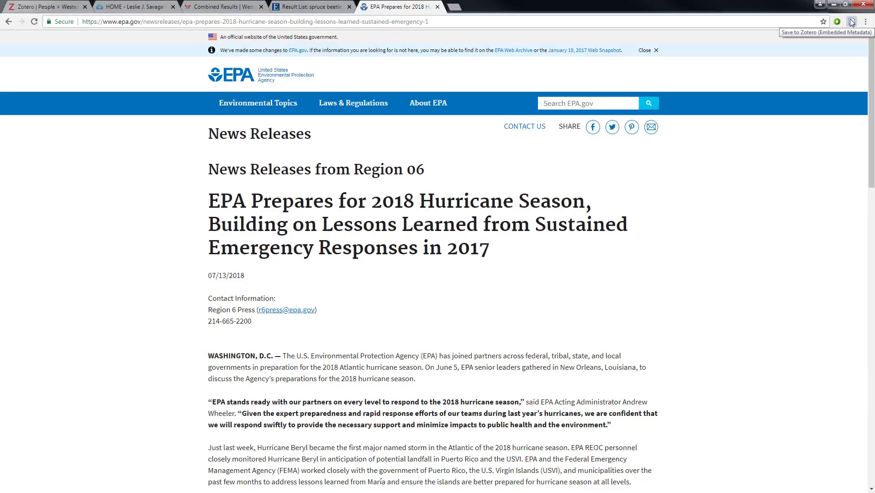
Save the EPA hurricane news release to the online library via Zotero Connector
left_click(850, 21)
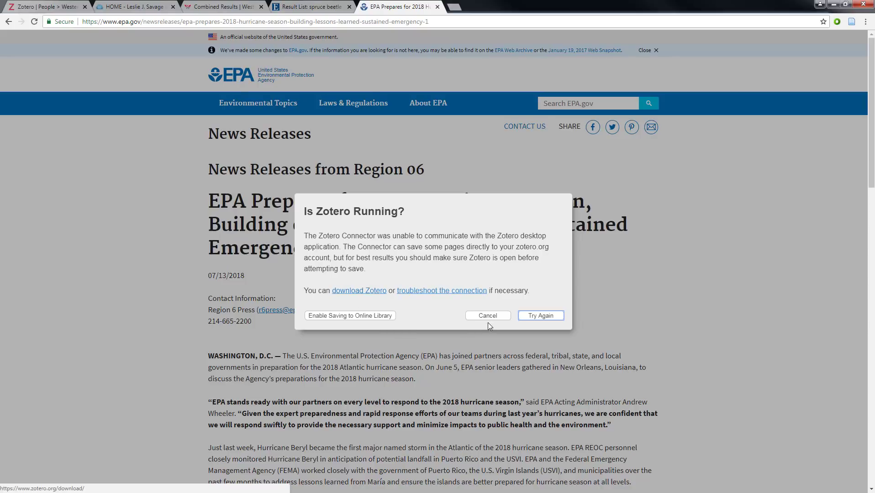
mouse_move(428, 321)
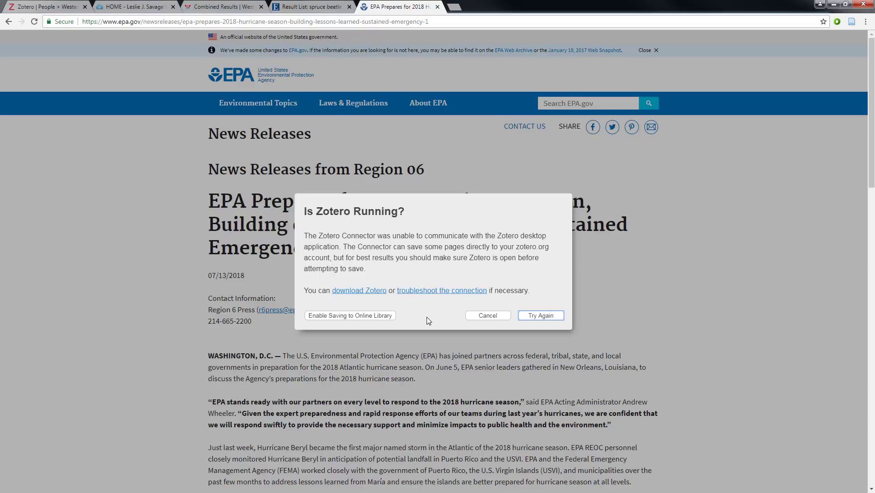
mouse_move(324, 318)
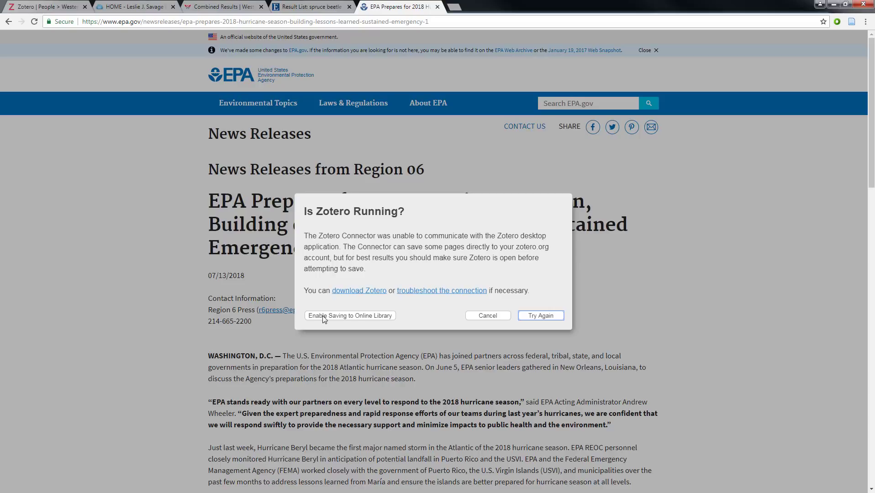
mouse_move(360, 325)
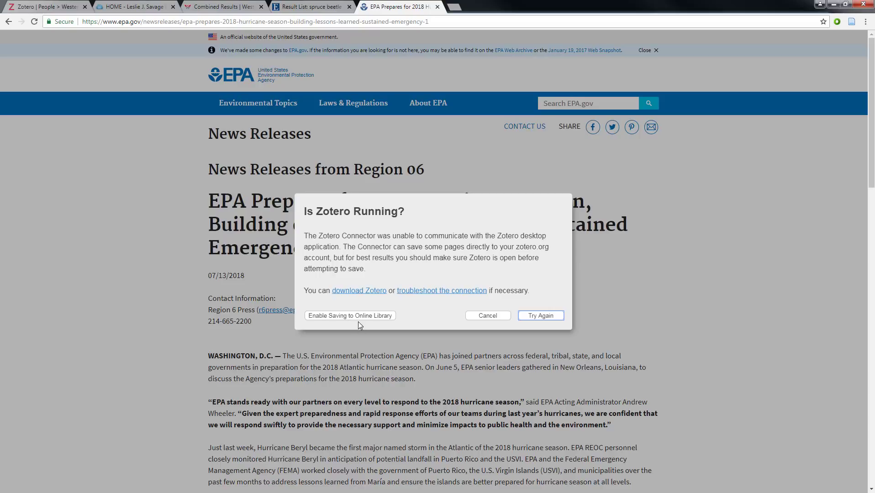
left_click(349, 315)
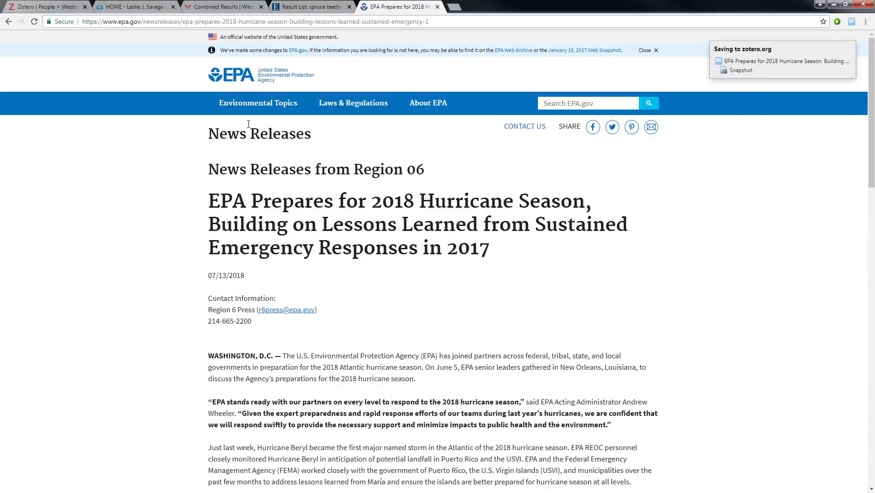
left_click(42, 6)
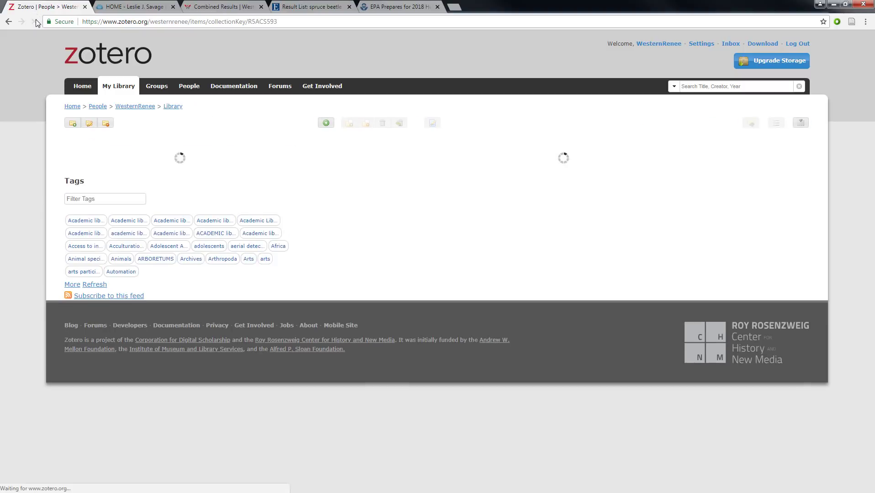
Show all library items and select the saved EPA hurricane-season release
left_click(84, 140)
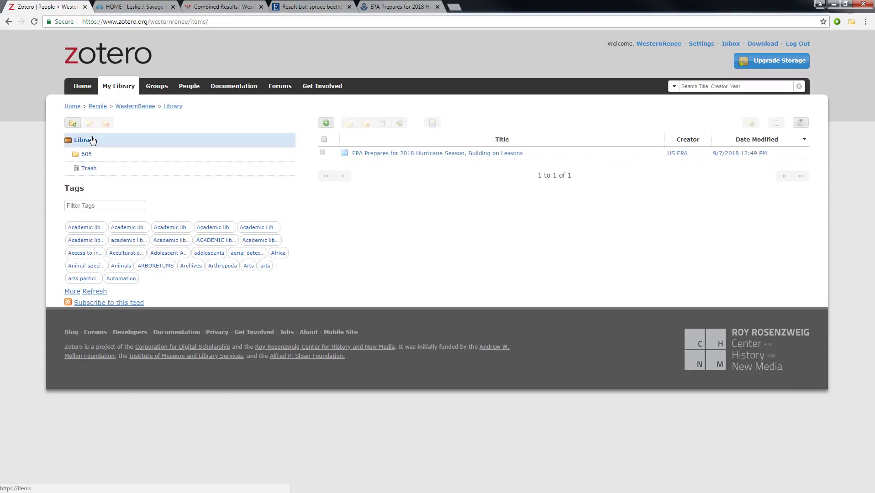
mouse_move(458, 204)
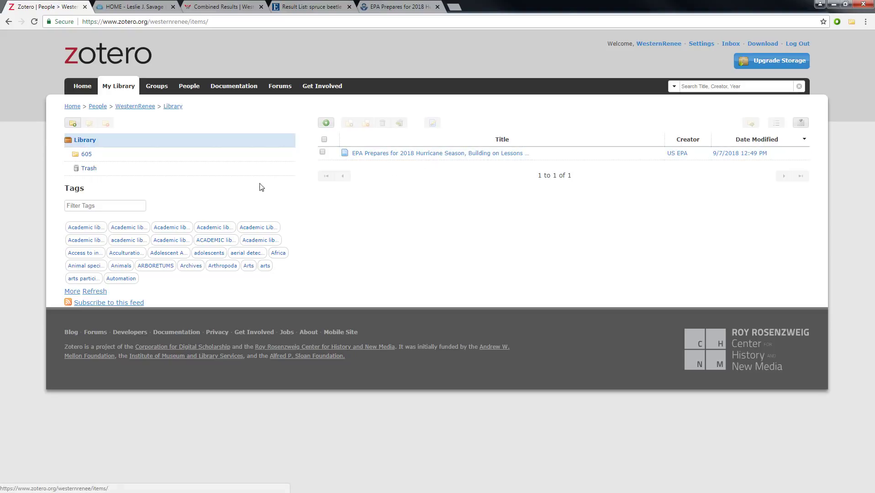
mouse_move(440, 195)
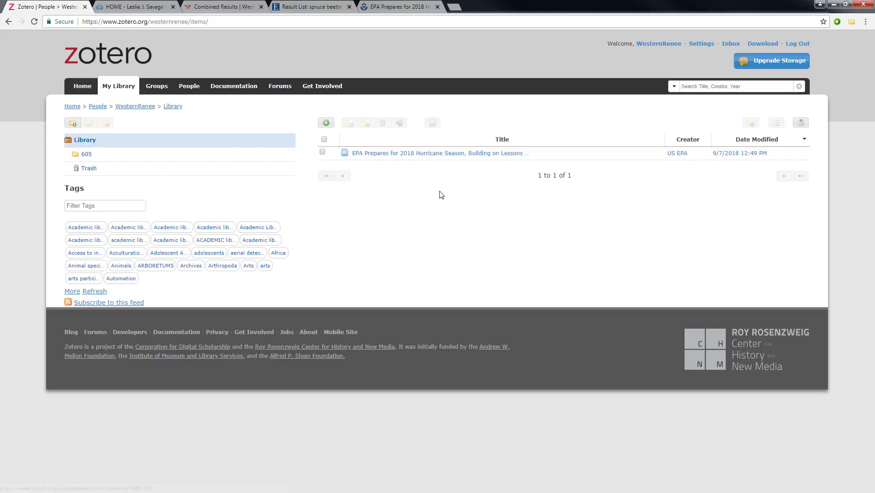
left_click(324, 153)
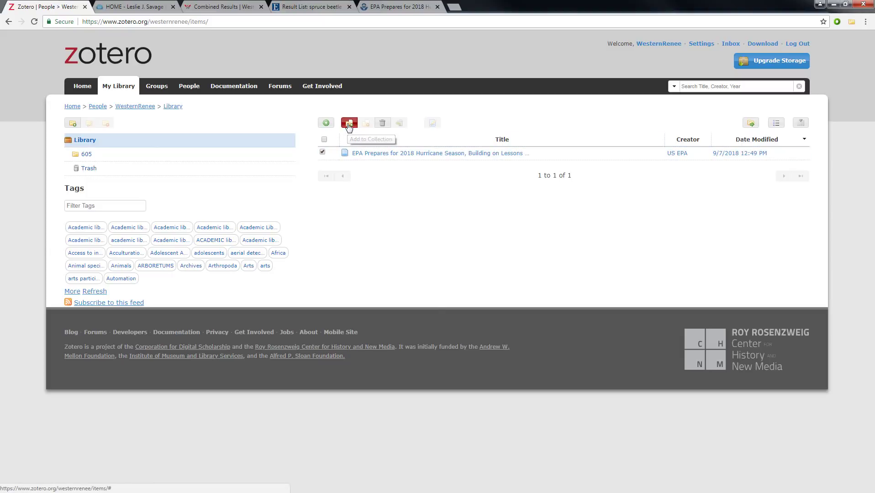
File the EPA hurricane-season news release in the 605 collection and open that collection
left_click(349, 123)
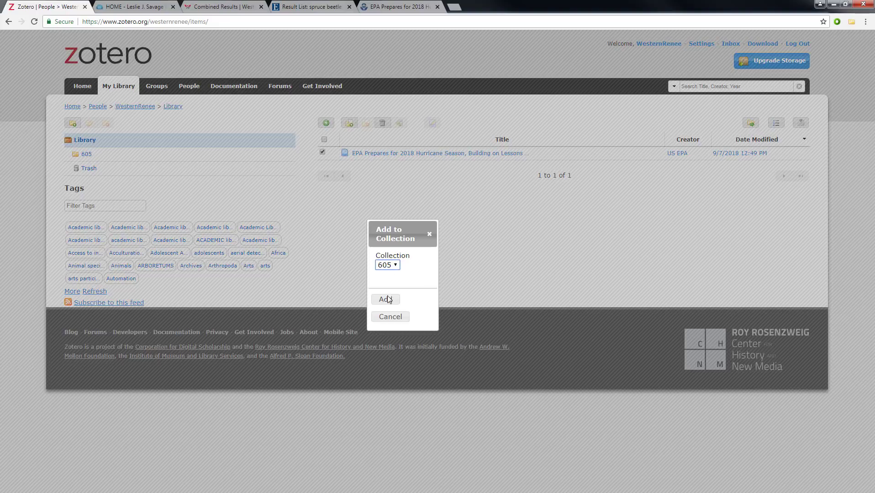
left_click(385, 299)
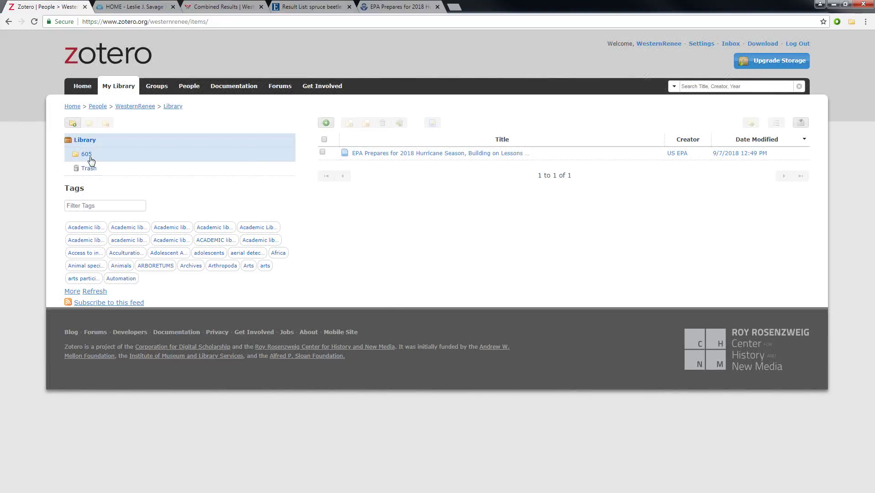
left_click(85, 154)
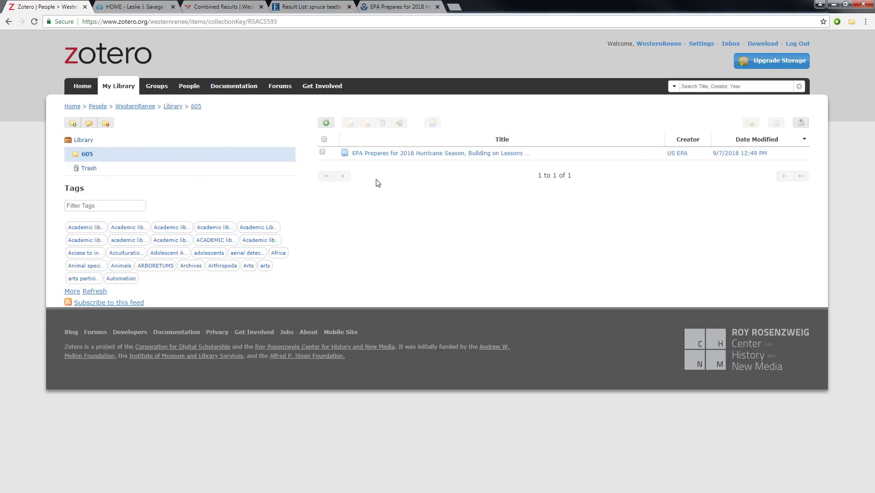
mouse_move(380, 156)
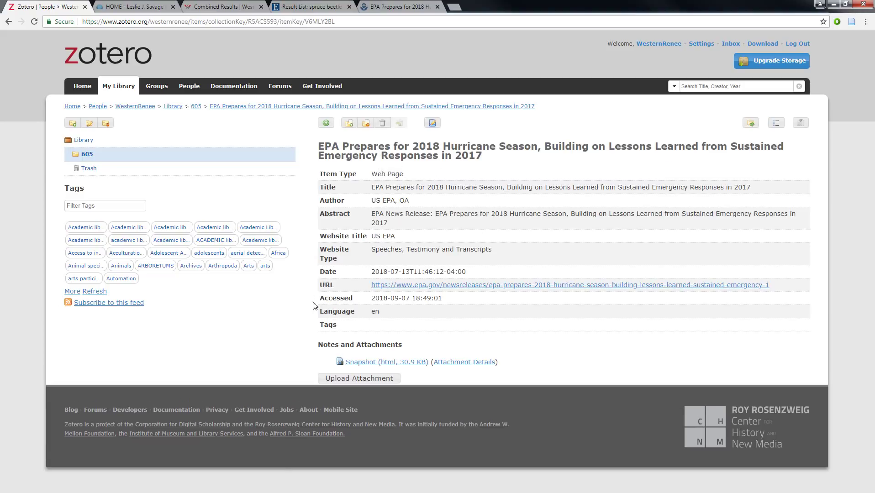
mouse_move(431, 320)
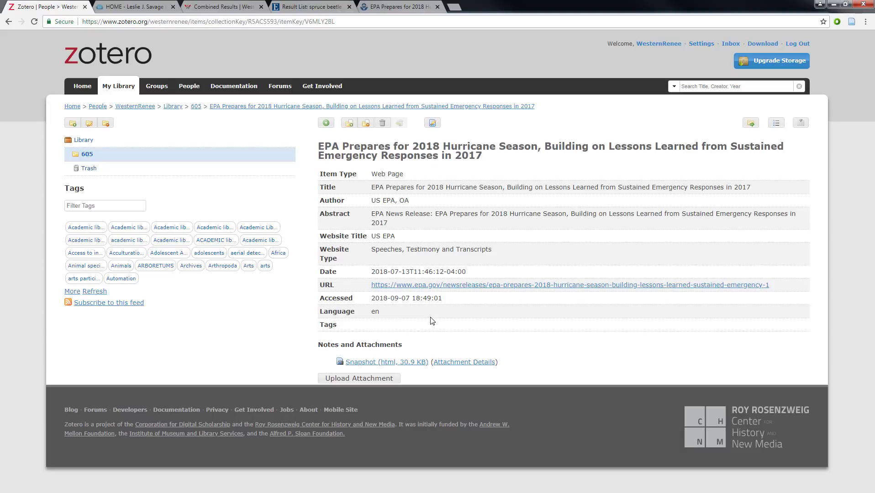
mouse_move(390, 342)
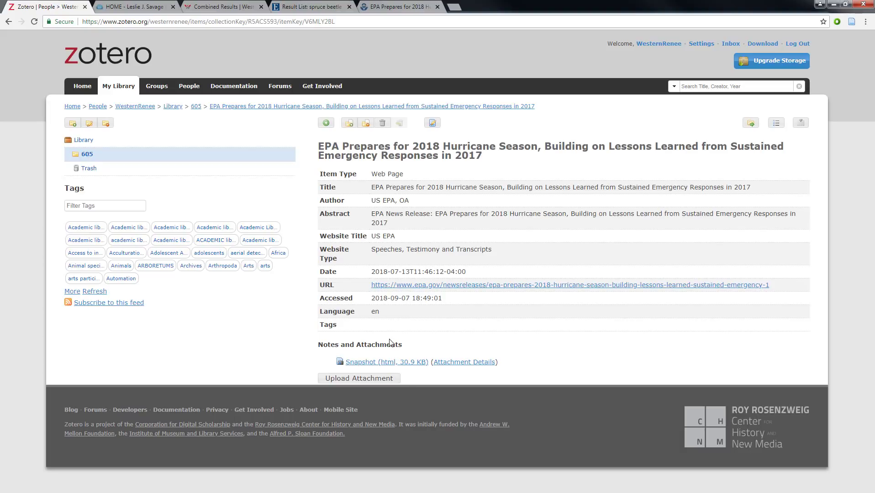
mouse_move(433, 123)
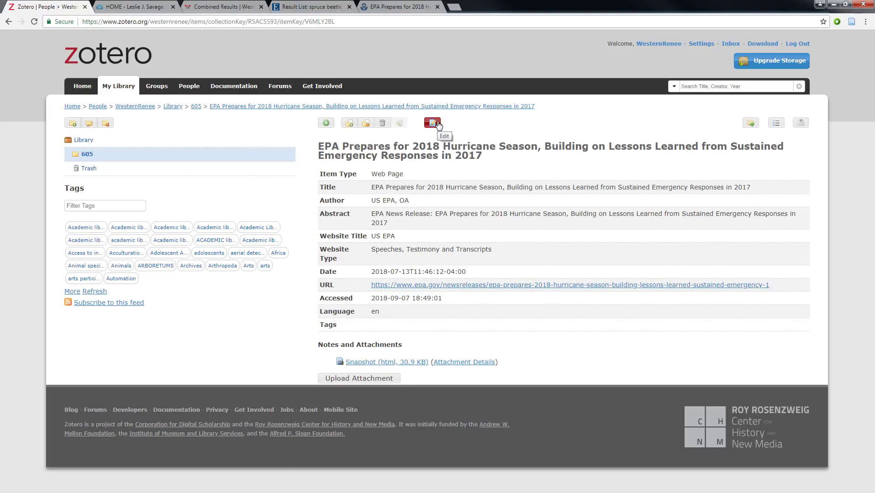
left_click(431, 123)
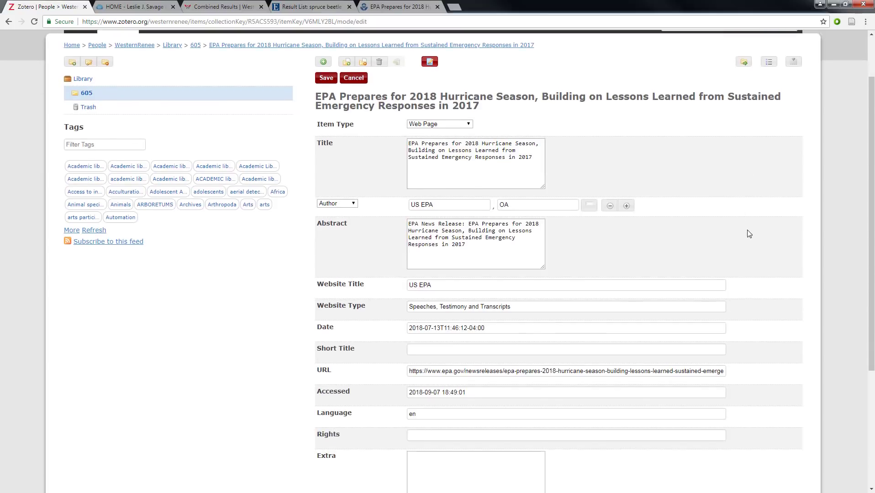
scroll("down", 3)
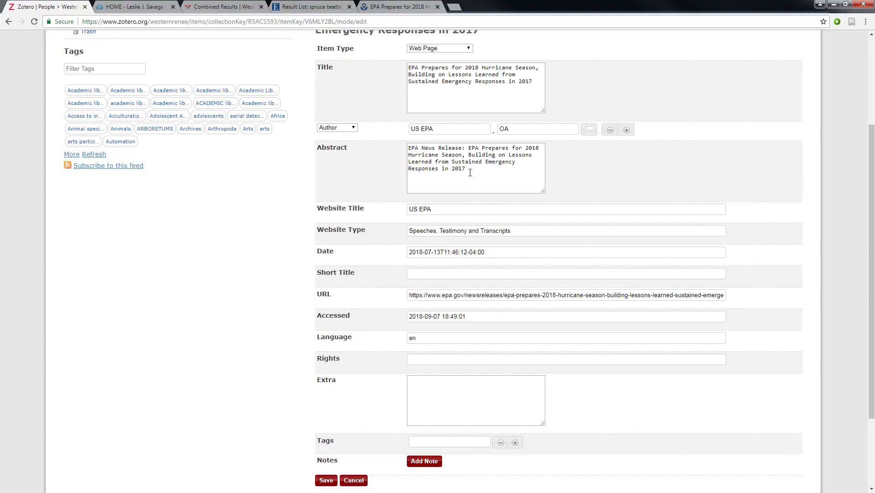
left_click(474, 87)
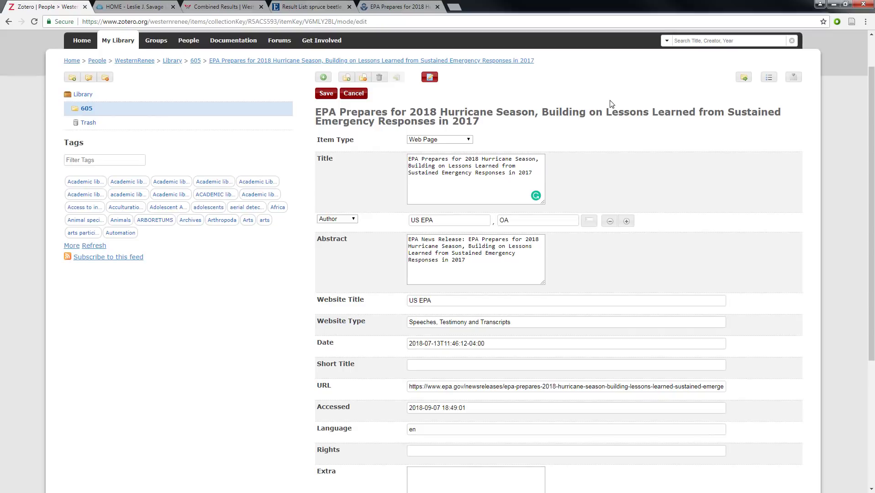
mouse_move(349, 387)
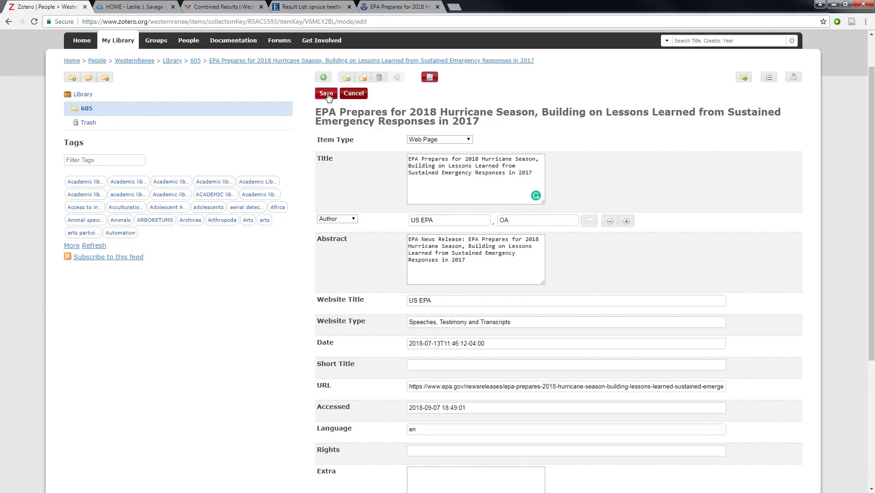
left_click(326, 93)
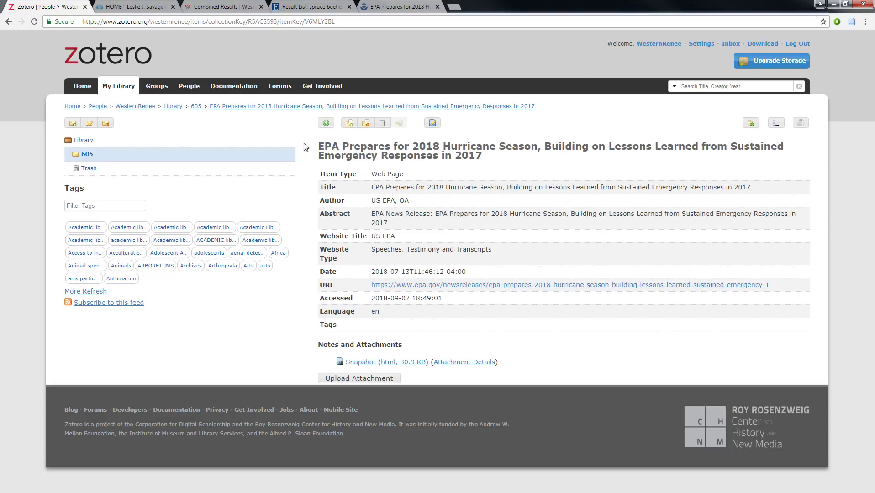
mouse_move(355, 175)
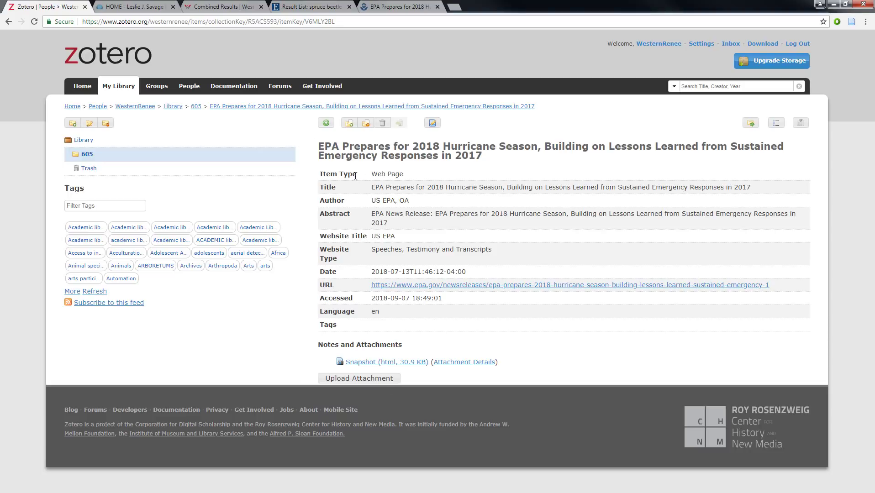
Return via the 605 breadcrumb to the collection list showing the EPA release
left_click(196, 107)
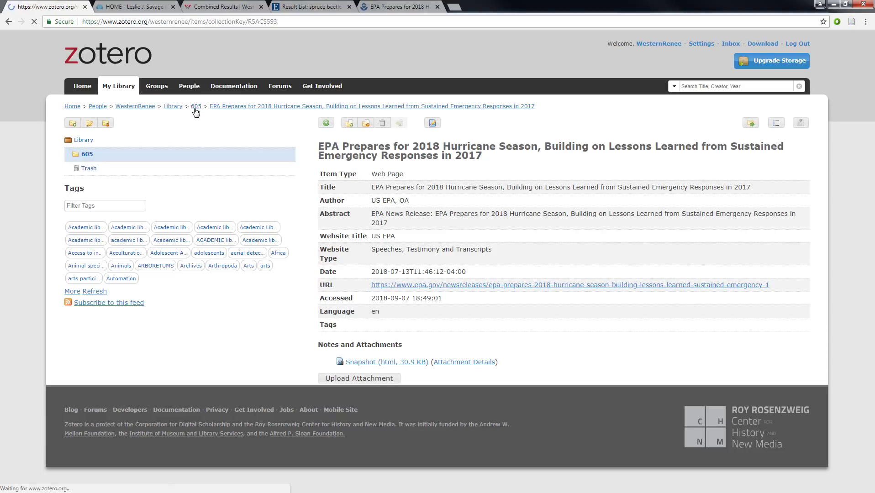
left_click(196, 106)
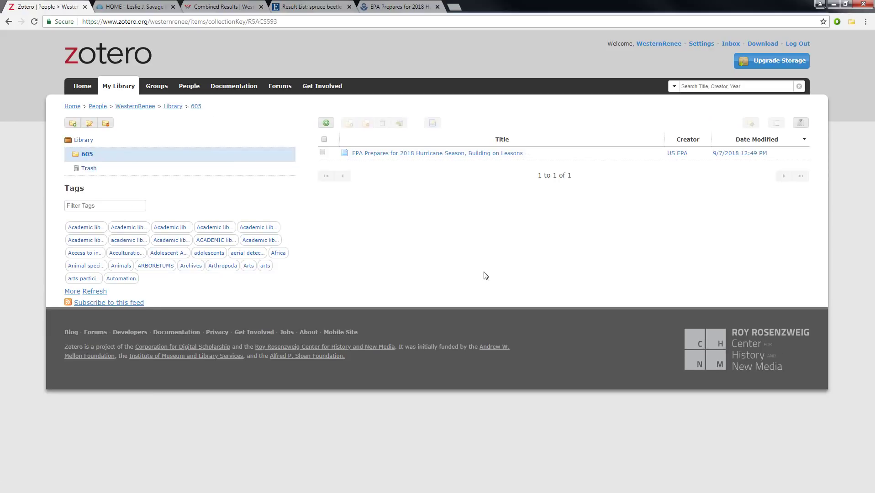
mouse_move(633, 217)
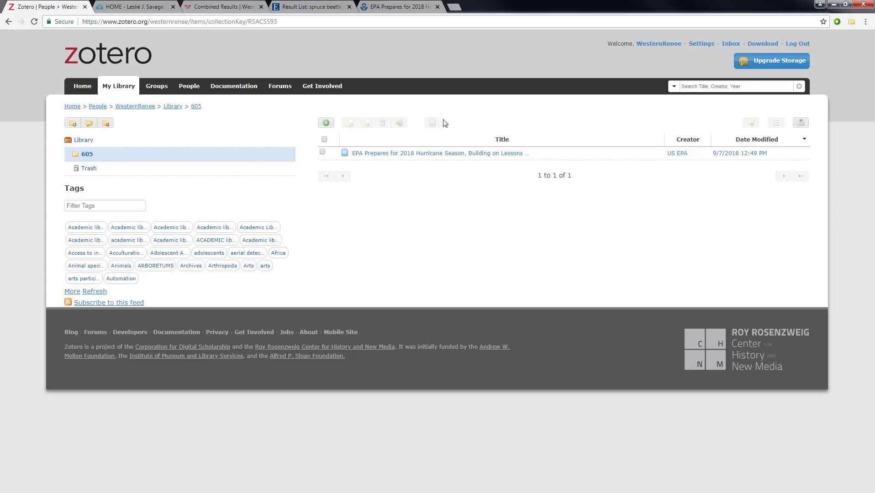
Search Western OneSearch articles for 'spruce beetle', reaching 9,050 EBSCO results
left_click(133, 6)
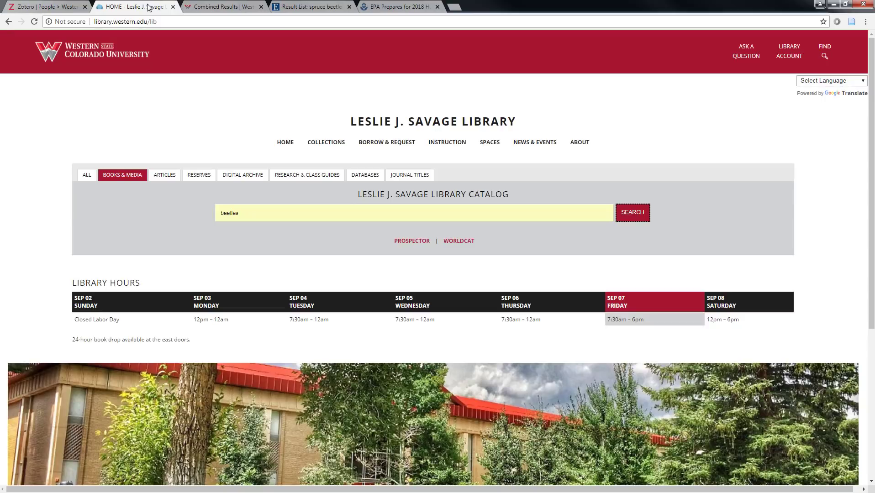
mouse_move(87, 179)
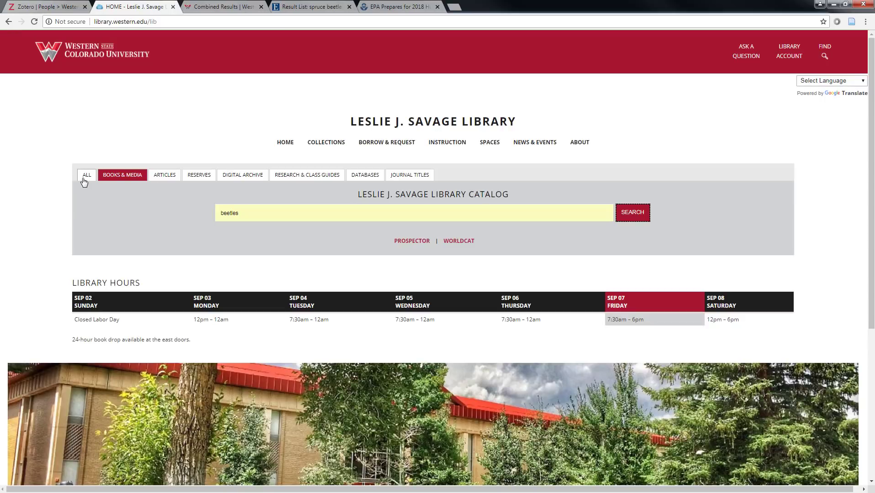
left_click(164, 174)
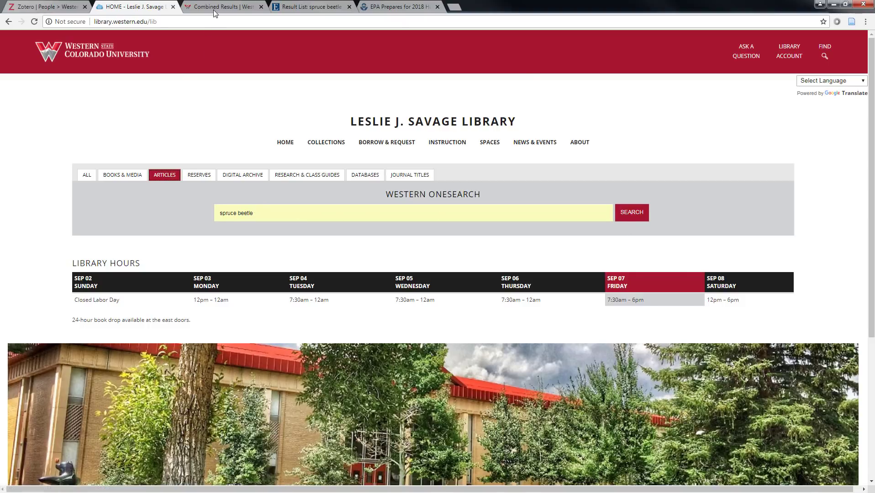
left_click(312, 6)
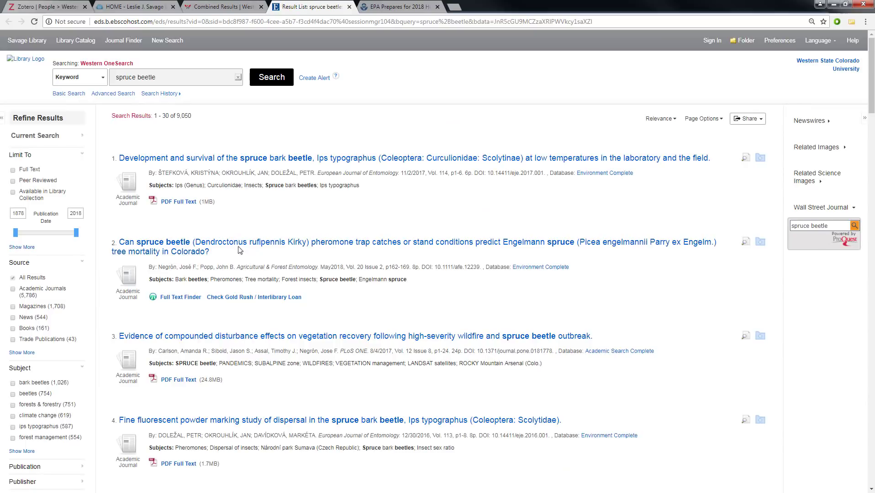
mouse_move(390, 316)
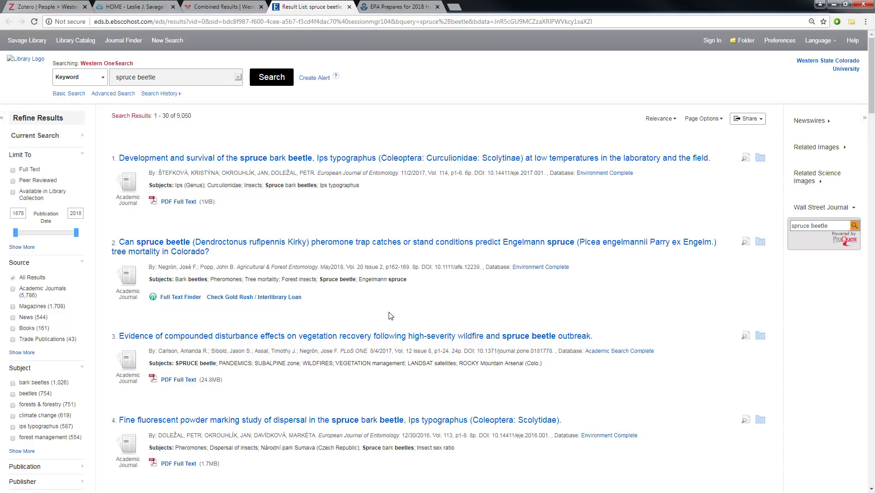
mouse_move(332, 315)
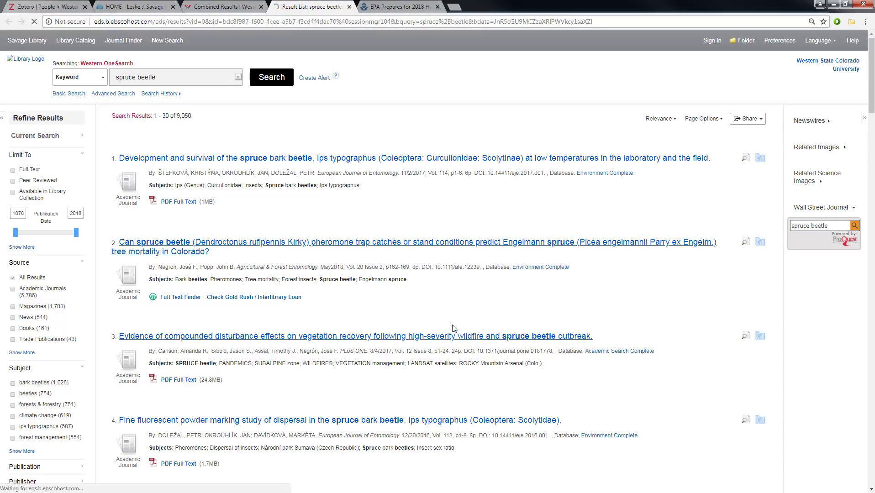
Save the spruce beetle pheromone trap article to Zotero and bring the web library forward
left_click(154, 241)
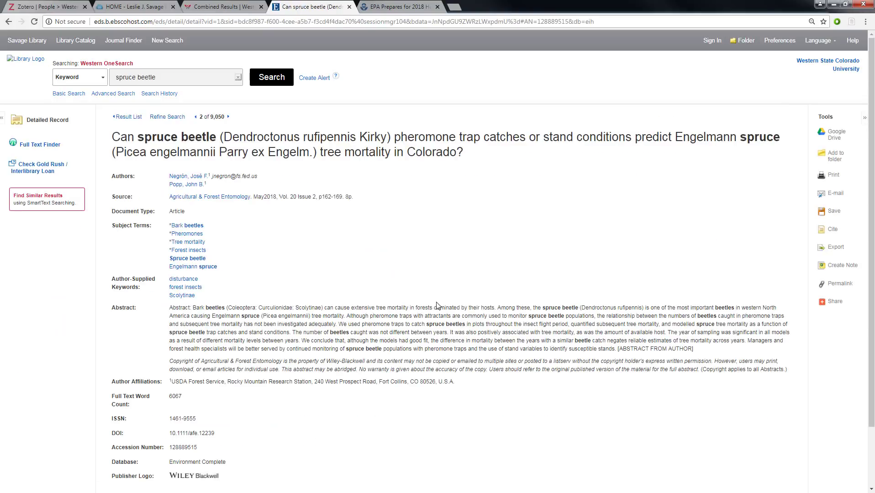
mouse_move(831, 76)
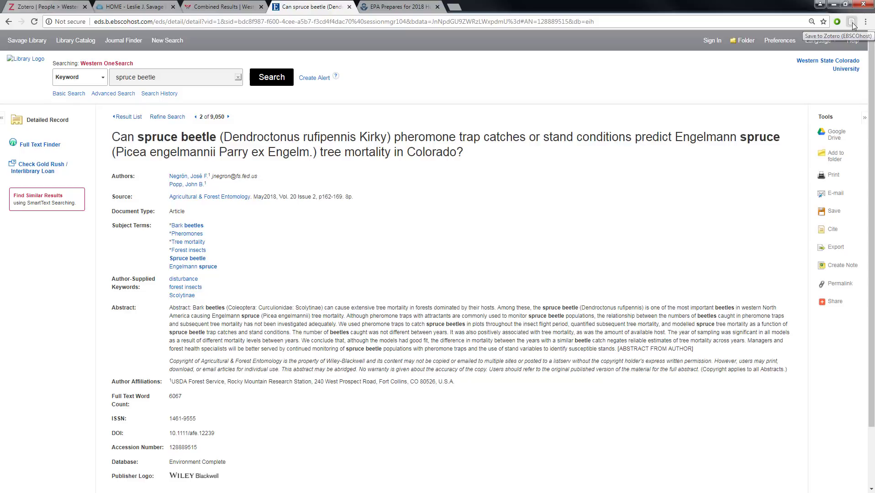
left_click(852, 21)
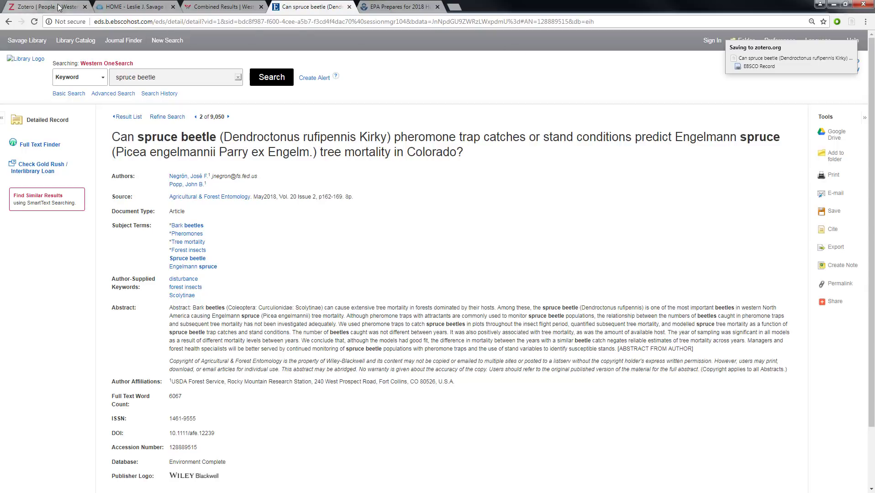
left_click(45, 6)
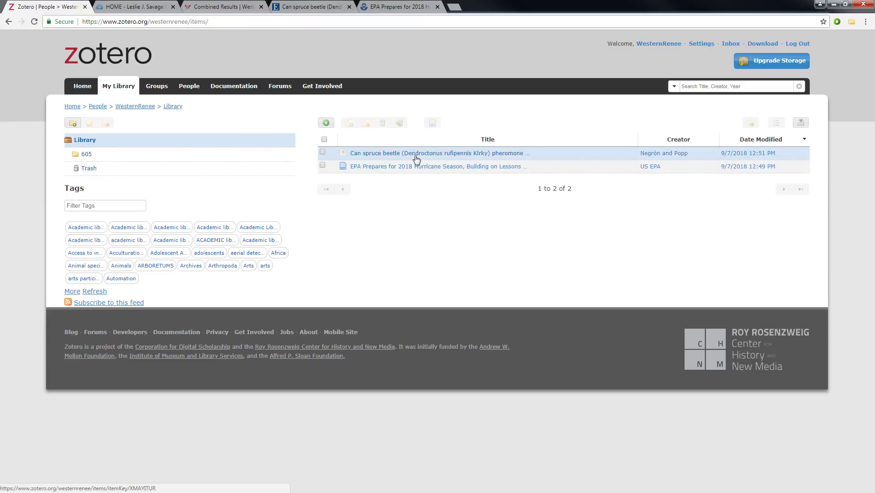
mouse_move(466, 156)
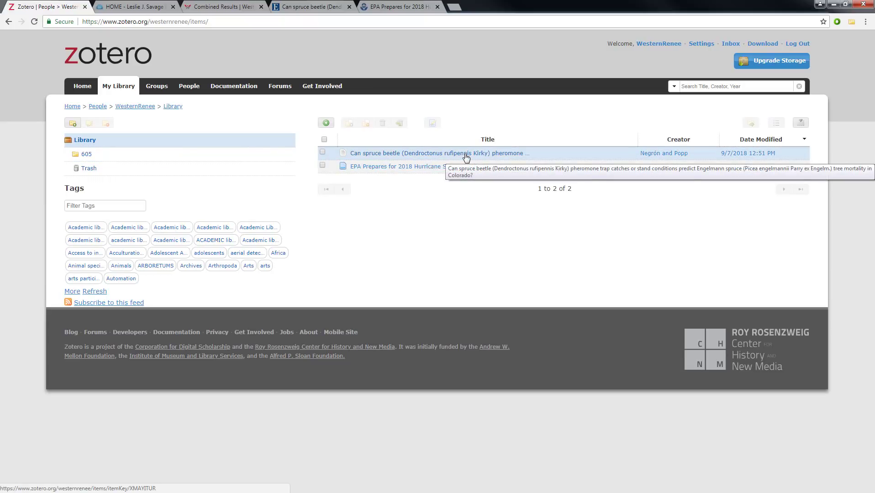
mouse_move(428, 224)
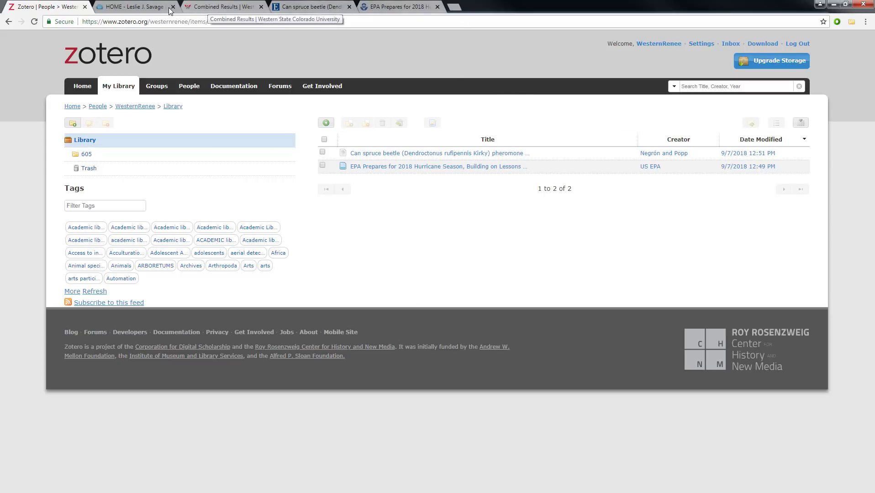
Search the Savage Library catalog's Books & Media for 'beetles' and list all 317 results
left_click(134, 6)
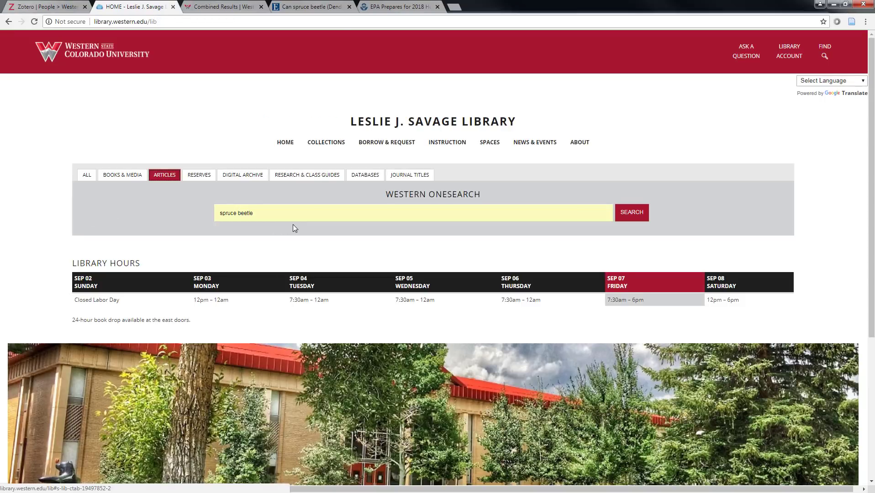
mouse_move(121, 174)
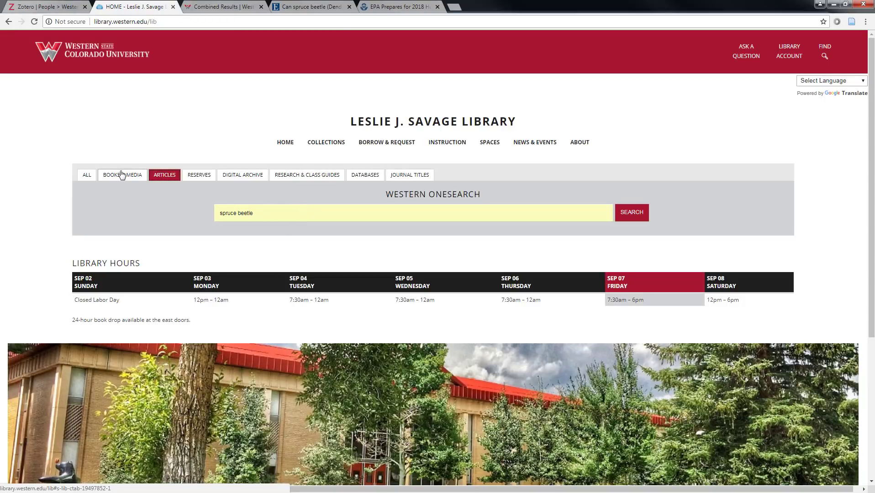
left_click(122, 174)
type("beetles")
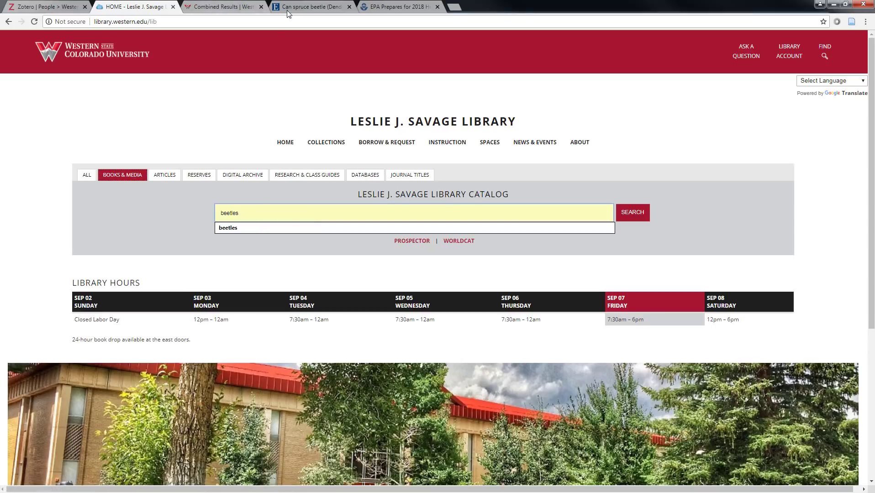
left_click(631, 213)
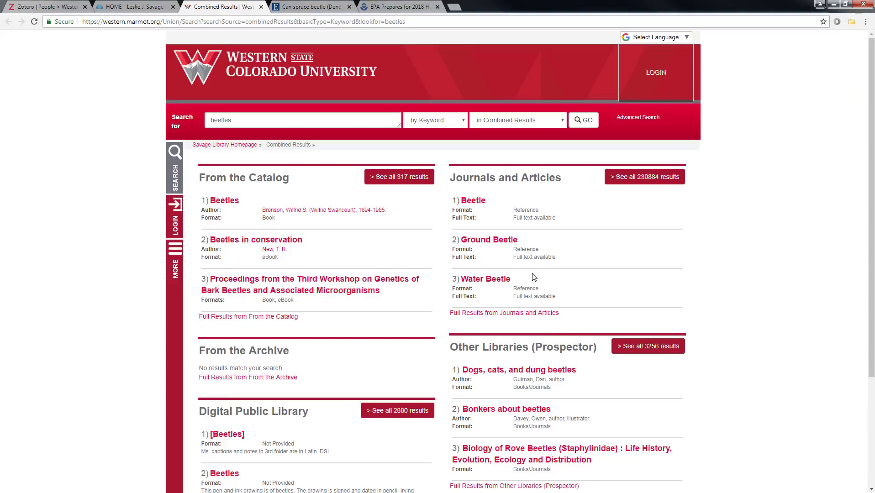
mouse_move(293, 179)
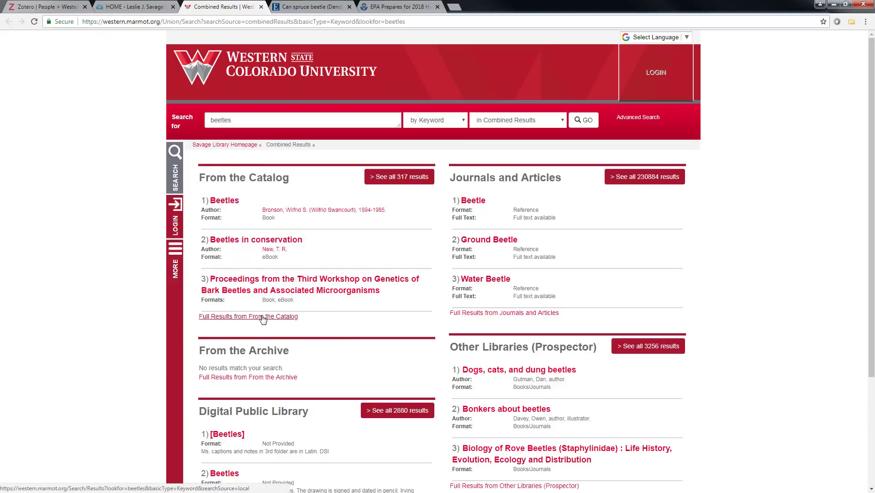
left_click(248, 316)
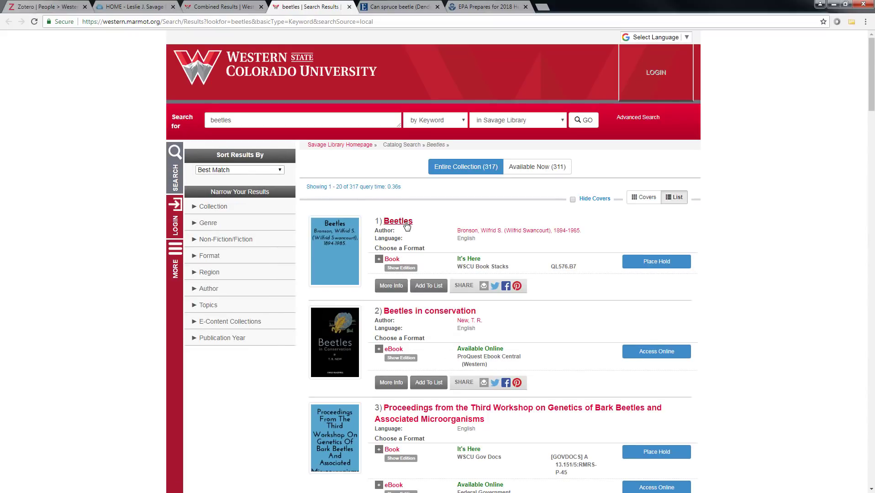
Save Bronson's book 'Beetles' to Zotero and confirm it appears as the third item
left_click(397, 221)
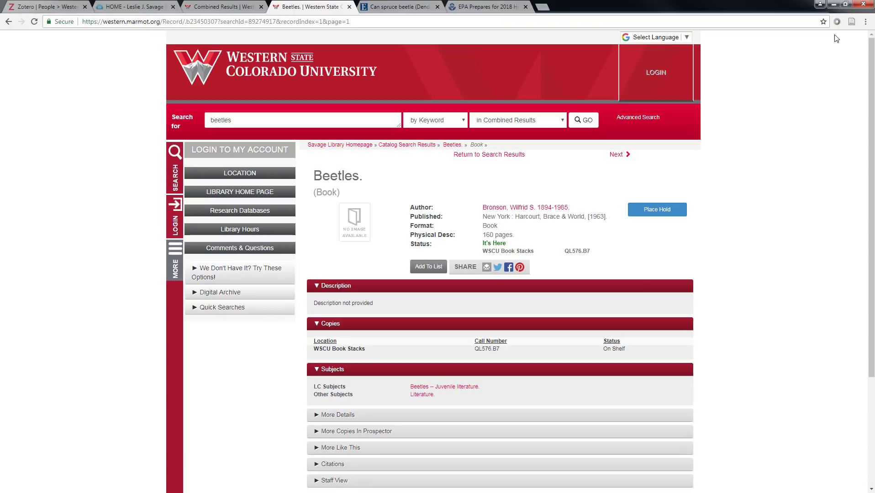
left_click(851, 21)
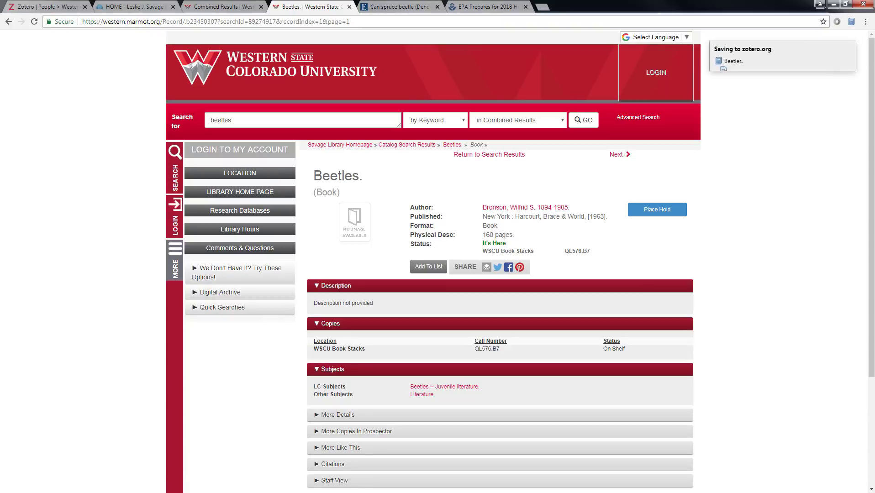
left_click(47, 6)
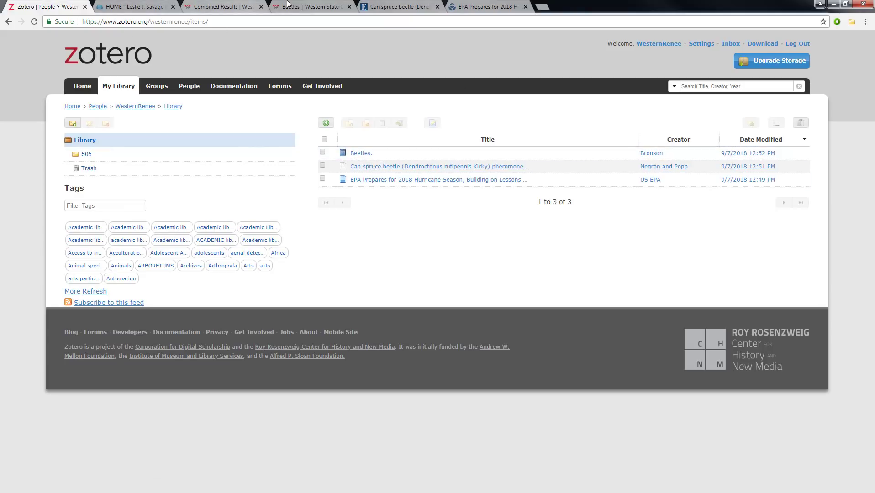
left_click(223, 6)
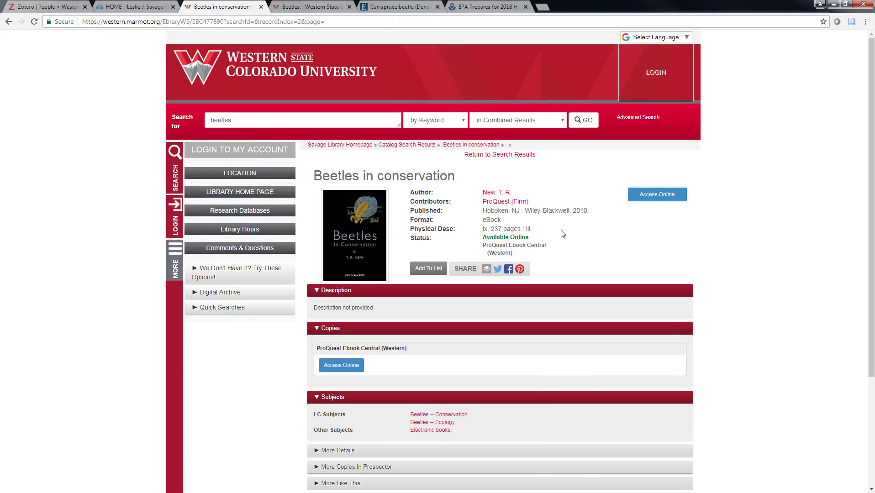
Save T. R. New's eBook 'Beetles in conservation' to Zotero, bringing the library to four items
scroll("down", 3)
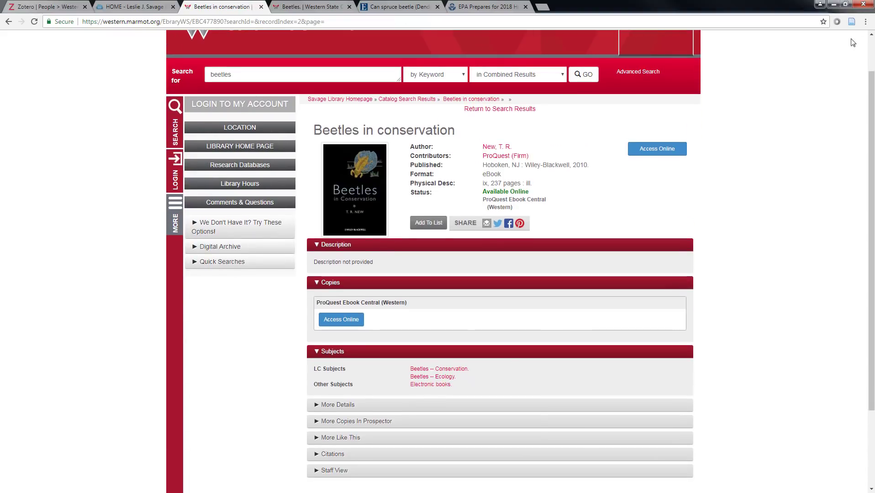
mouse_move(851, 21)
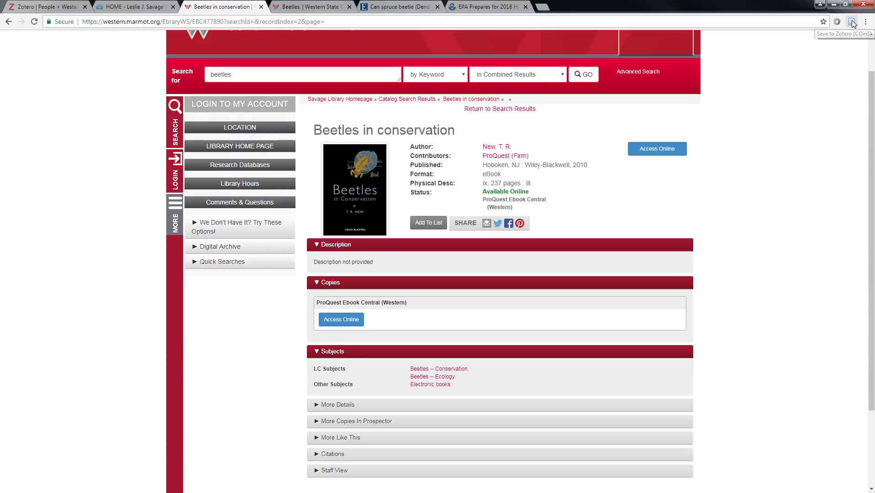
left_click(851, 21)
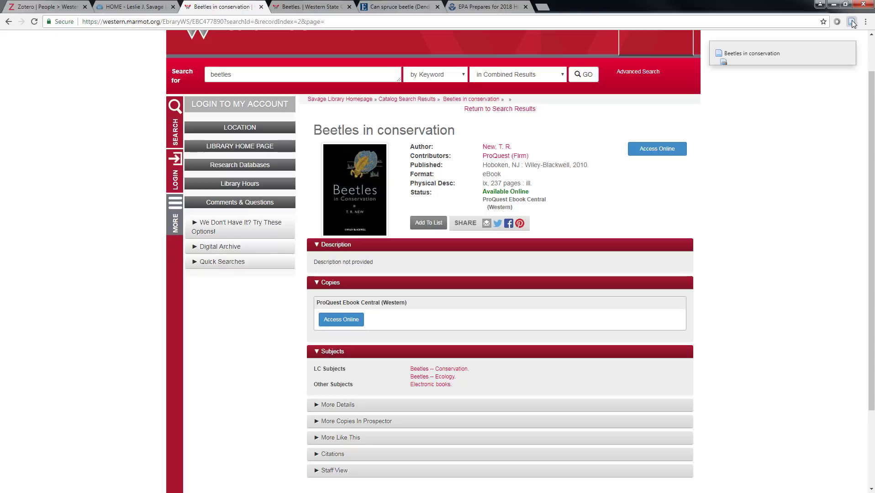
left_click(45, 6)
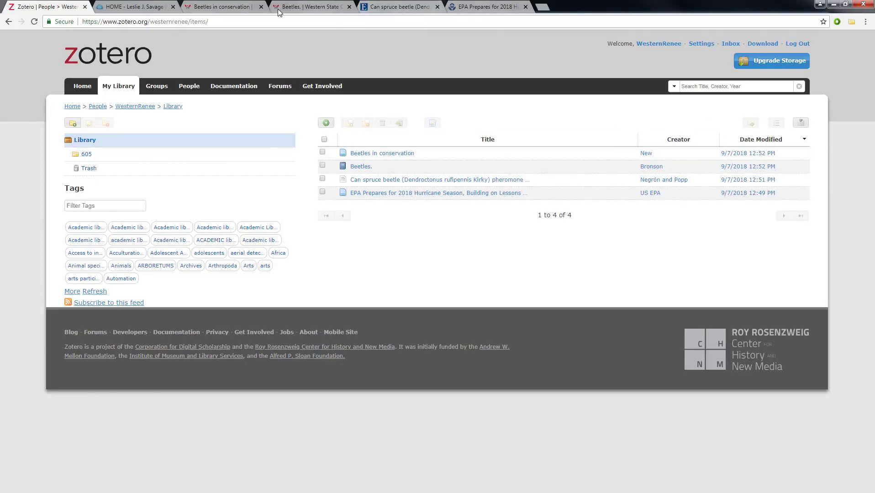
Inspect 'Beetles in conservation' (2010 Web Page by New, T. R.) and return to its catalog record
left_click(382, 153)
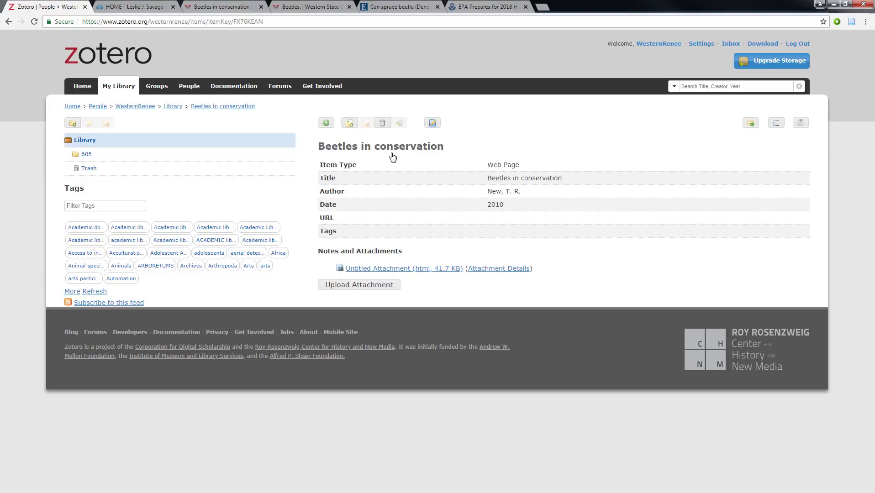
mouse_move(563, 233)
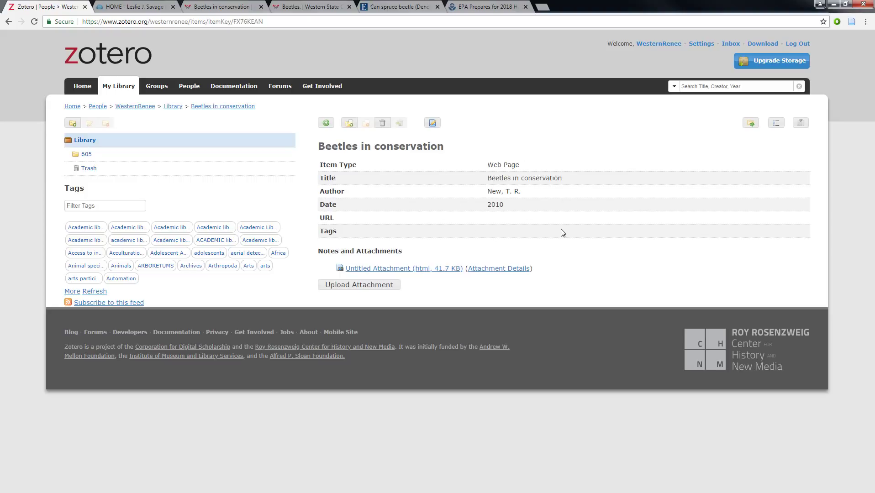
mouse_move(507, 211)
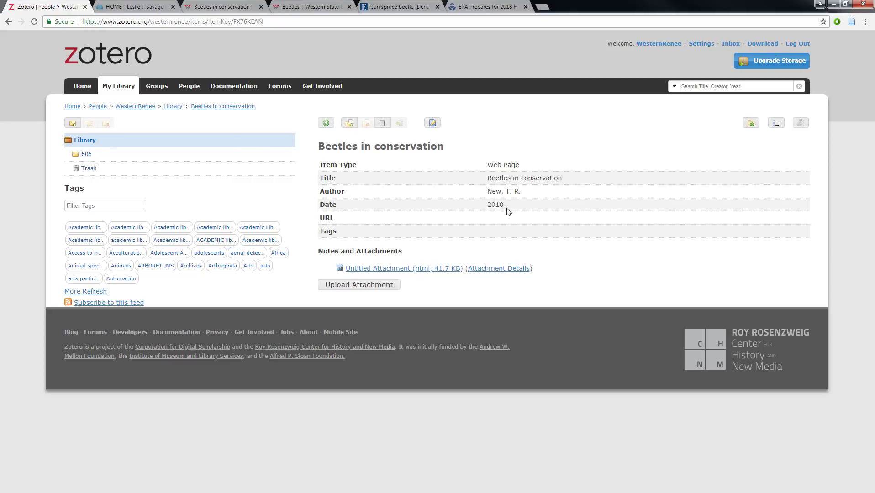
mouse_move(223, 6)
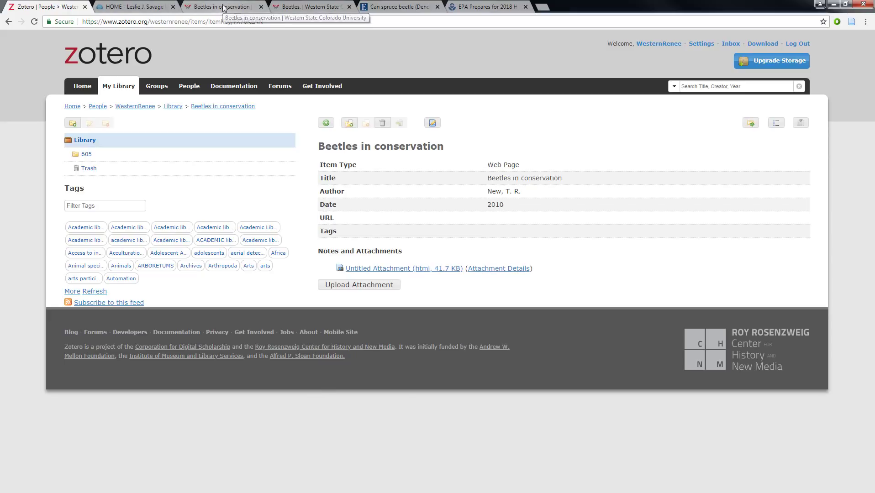
left_click(223, 6)
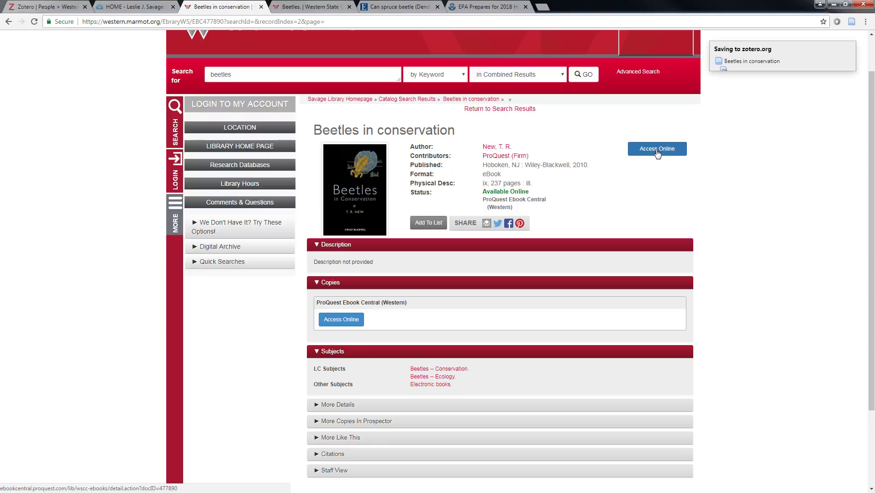
Open 'Beetles in Conservation' in ProQuest Ebook Central and save it to Zotero
left_click(657, 149)
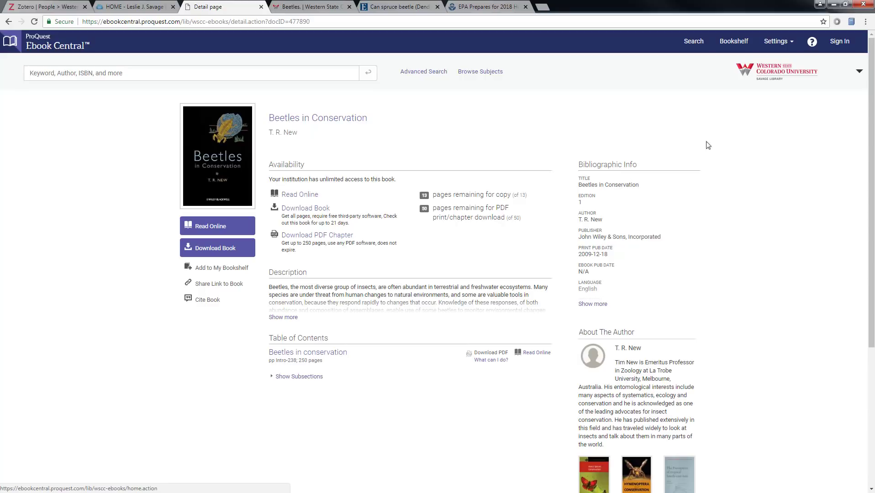
mouse_move(852, 21)
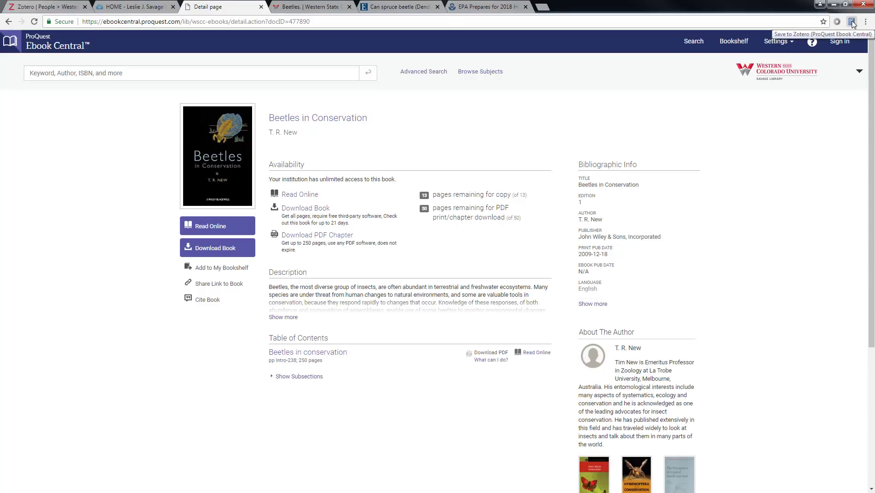
left_click(852, 21)
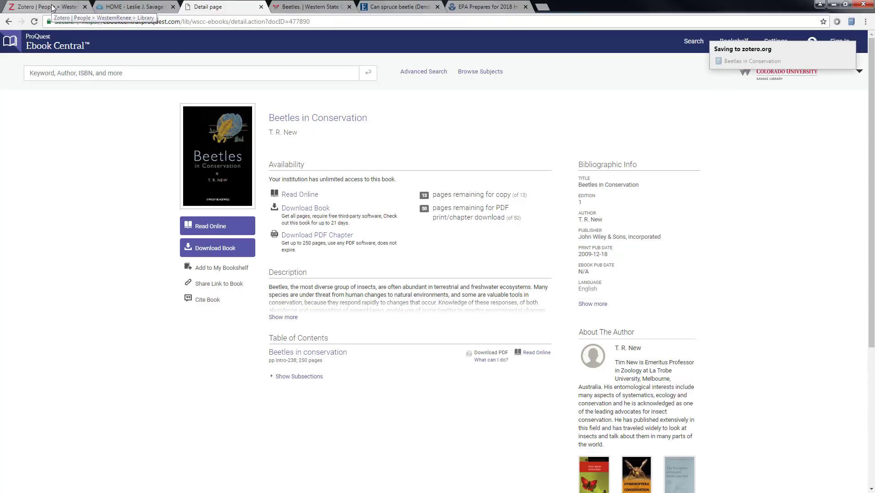
left_click(45, 6)
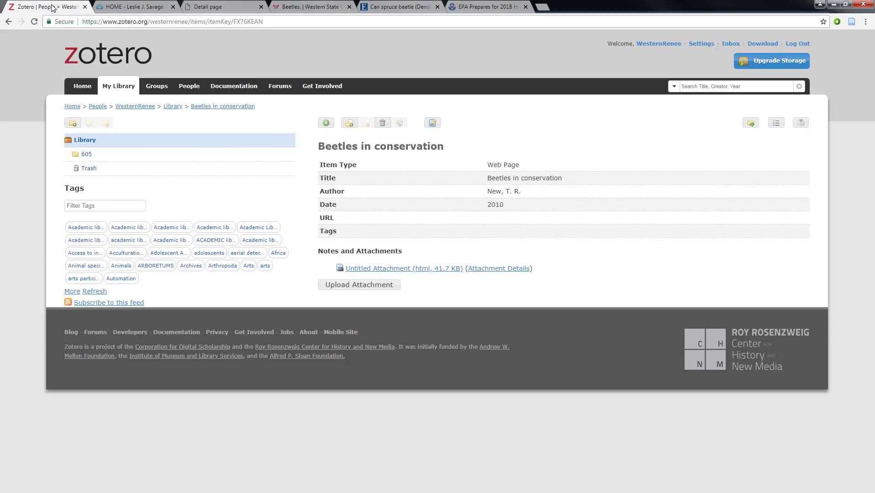
mouse_move(173, 106)
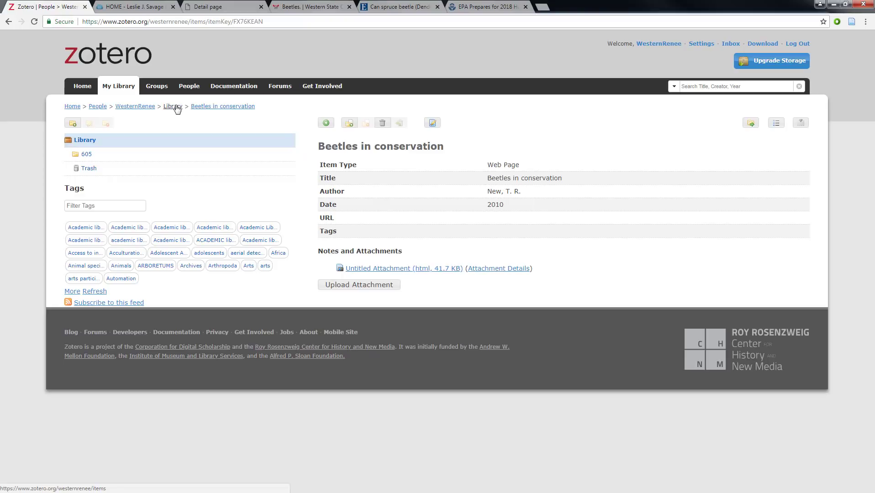
Review the ProQuest 'Beetles in Conservation' book record, then return to the five-item library list
left_click(173, 106)
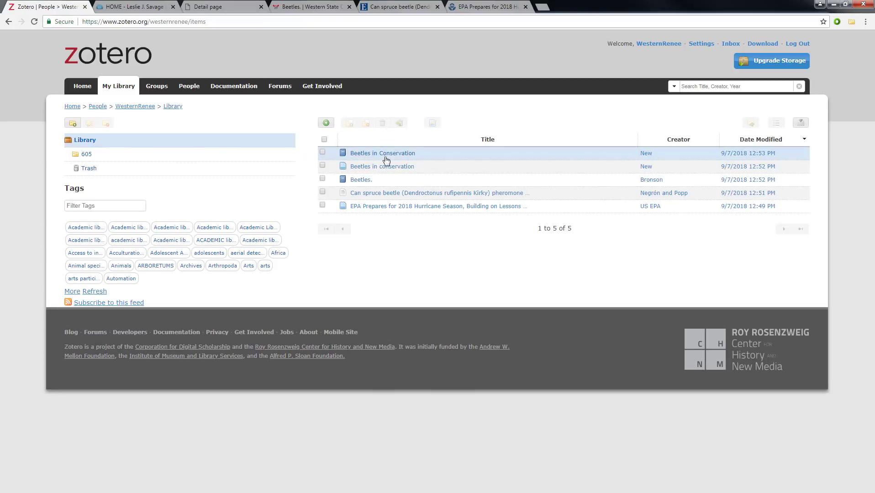
left_click(382, 153)
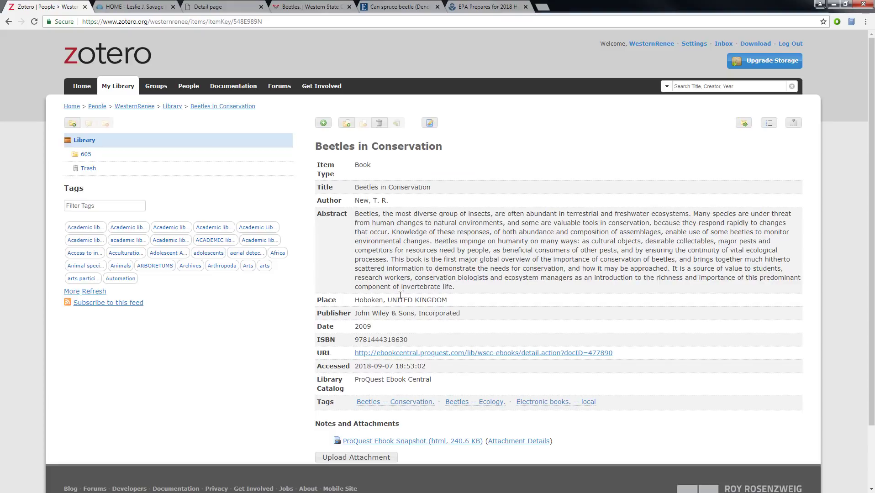
mouse_move(569, 372)
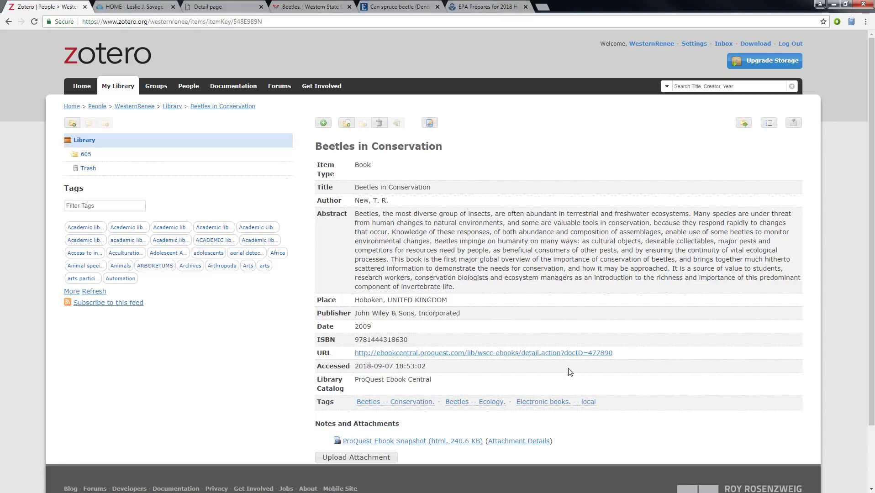
mouse_move(281, 82)
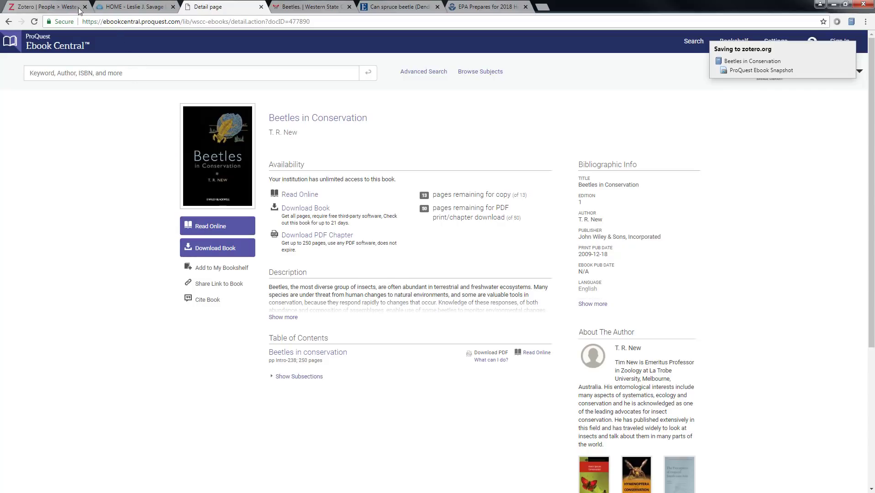
mouse_move(44, 7)
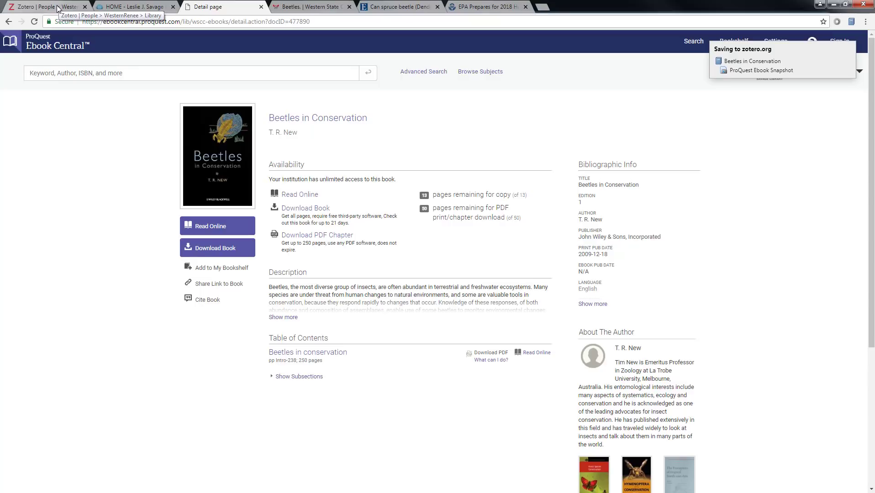
left_click(42, 6)
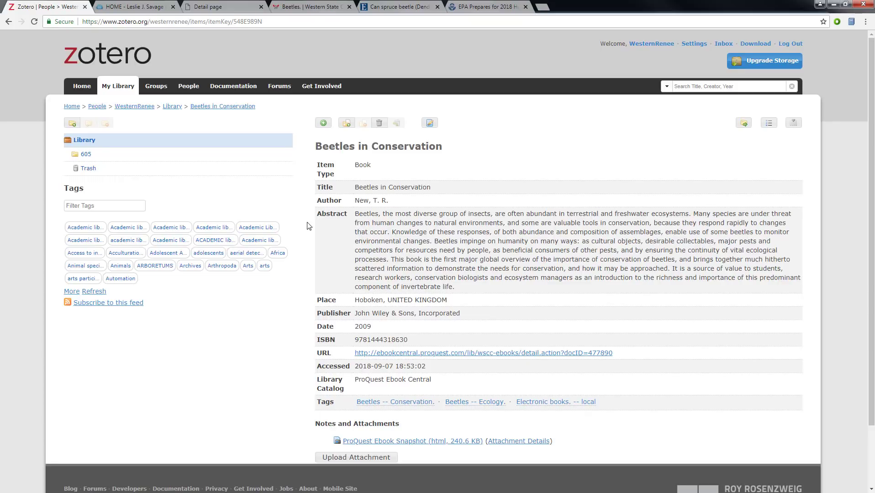
left_click(172, 106)
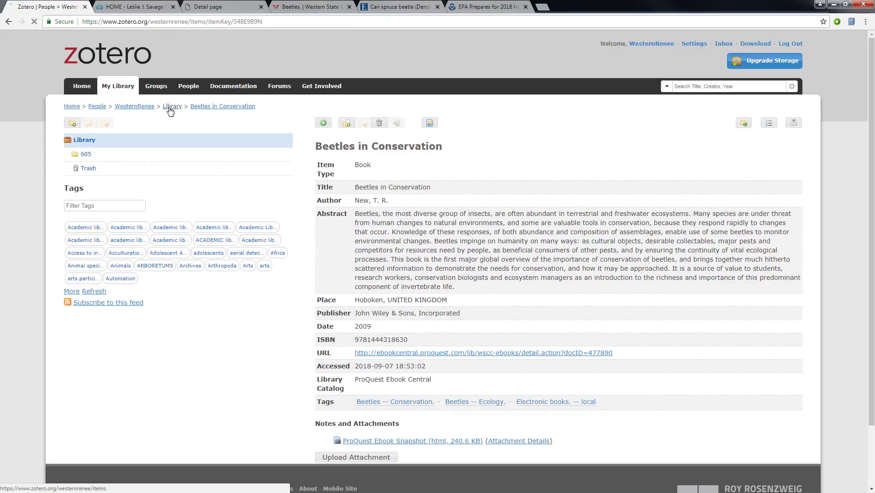
left_click(173, 106)
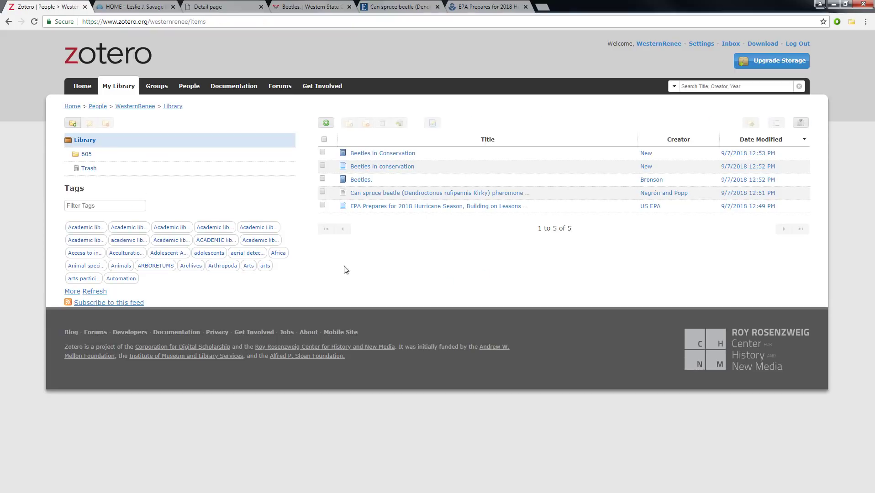
mouse_move(326, 123)
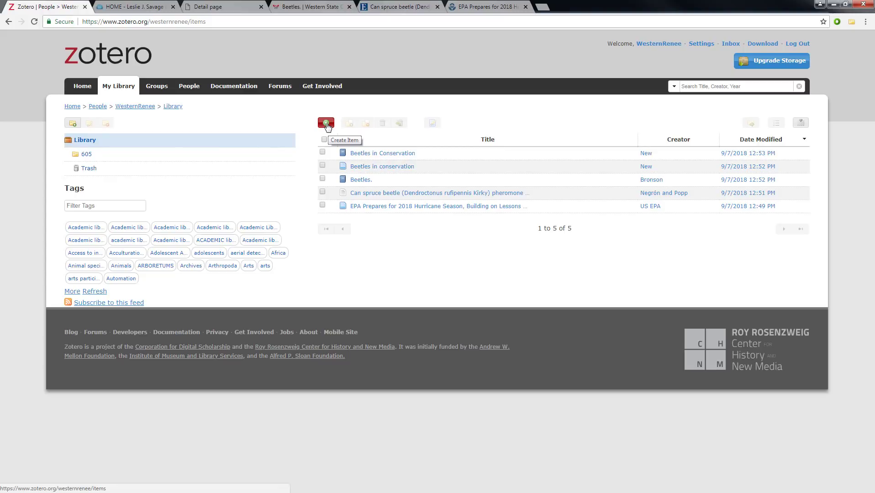
left_click(325, 123)
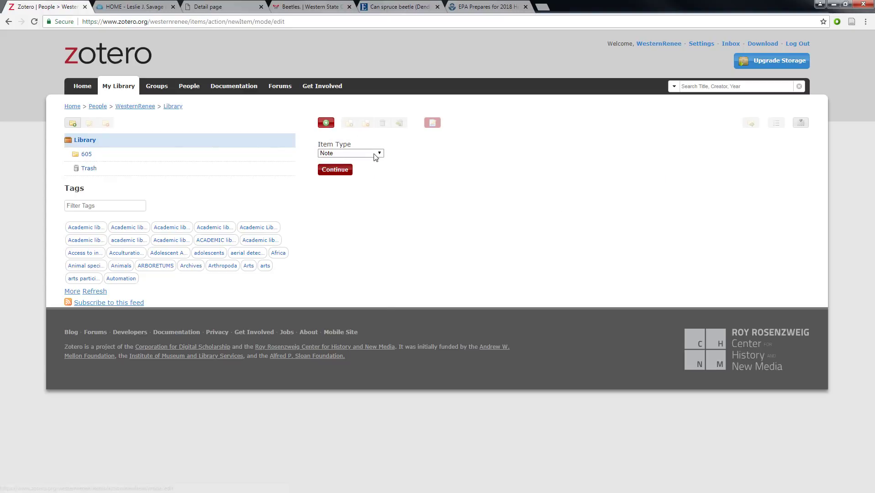
left_click(350, 153)
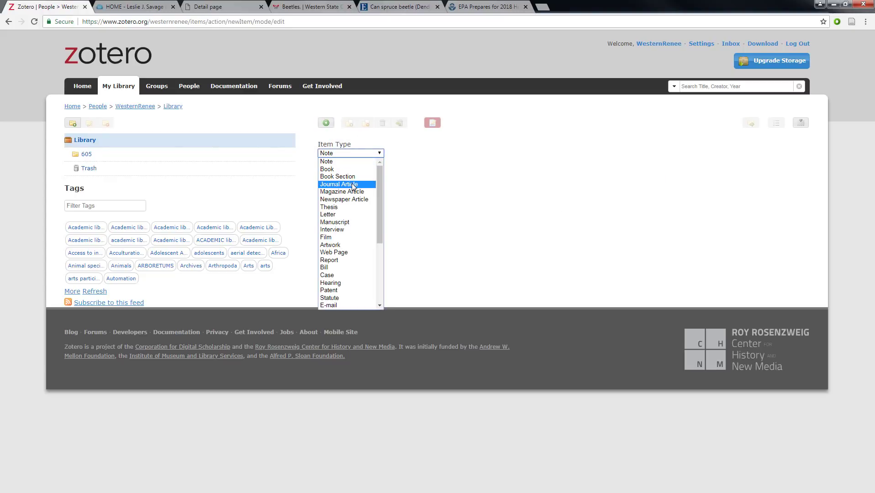
left_click(338, 184)
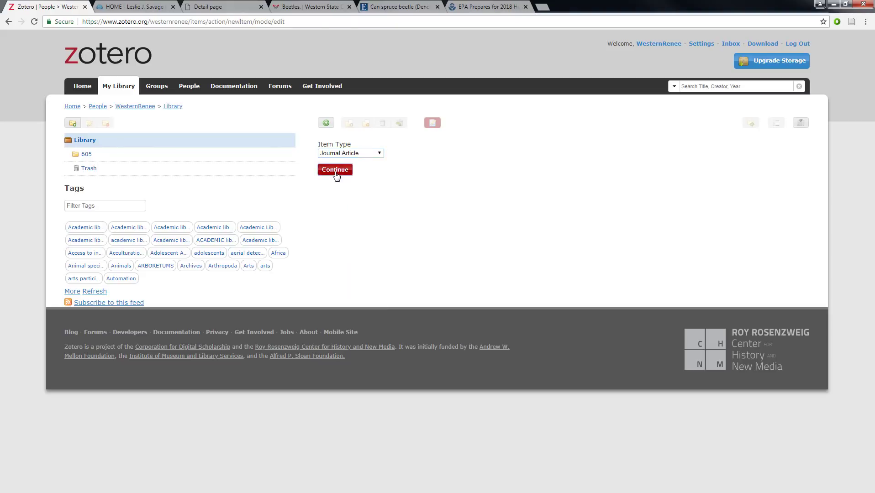
left_click(334, 169)
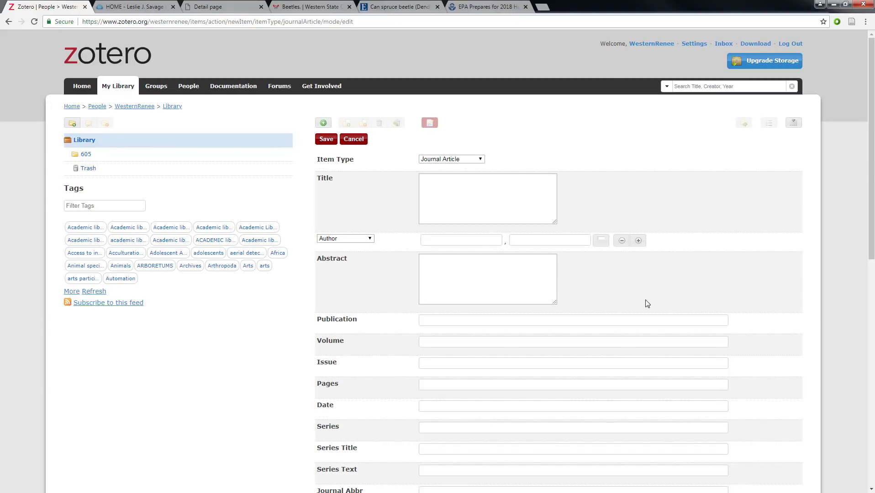
scroll("down", 3)
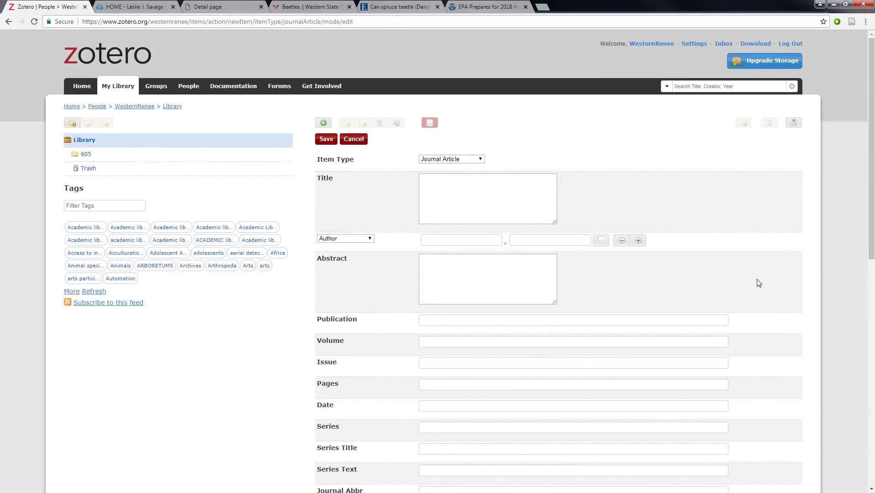
mouse_move(383, 156)
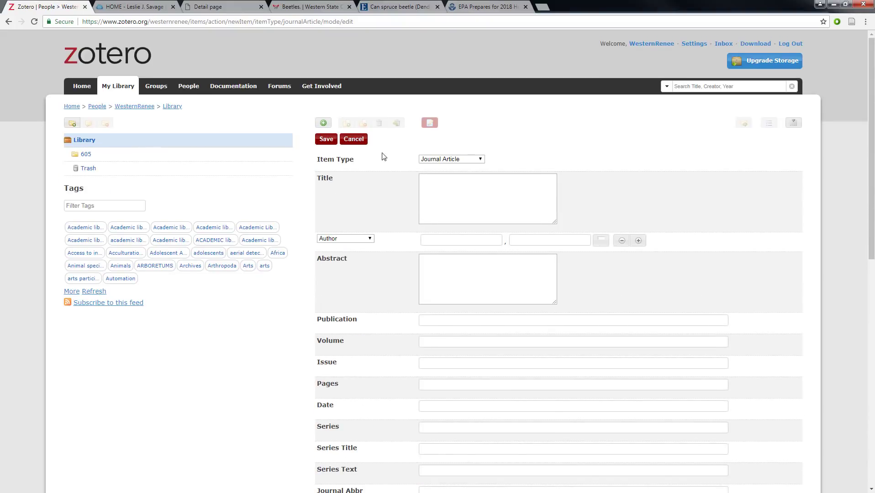
left_click(353, 139)
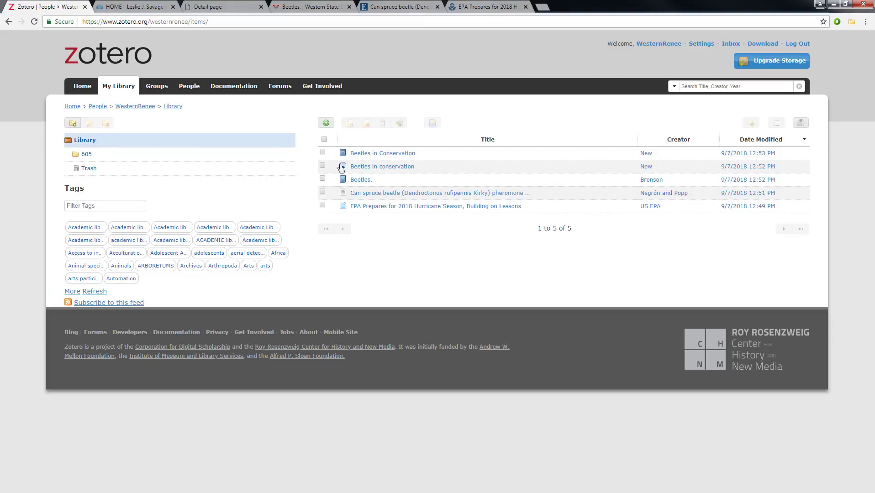
Select all five library items, format their citations in APA style, then close the window
left_click(324, 139)
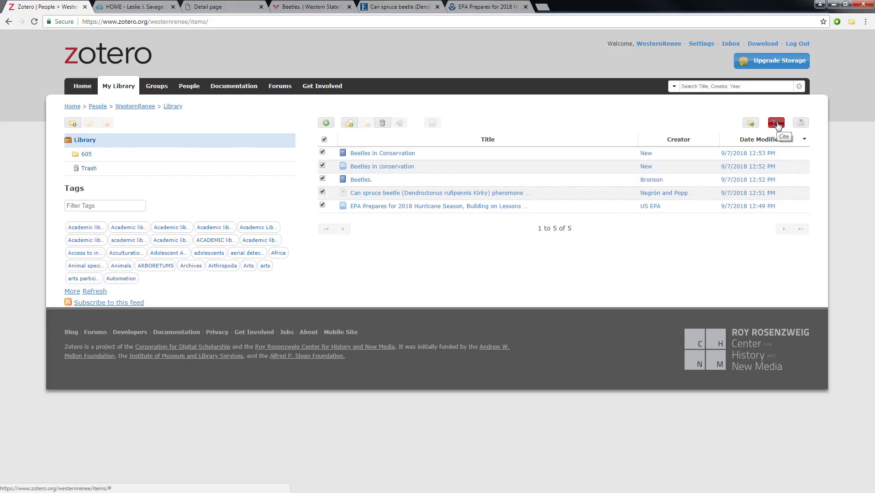
left_click(775, 123)
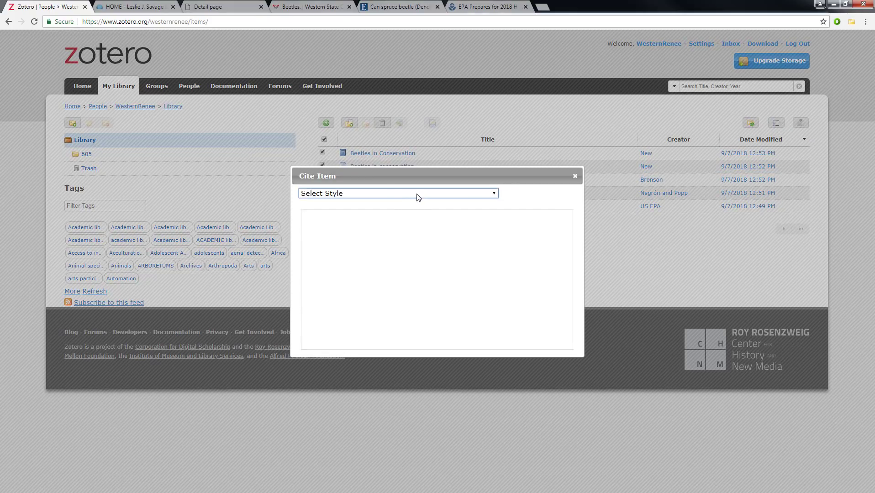
left_click(397, 194)
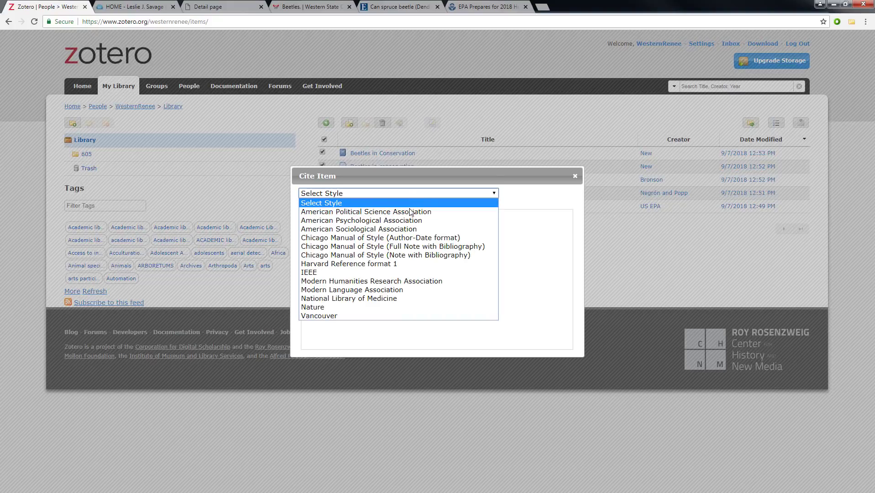
left_click(360, 221)
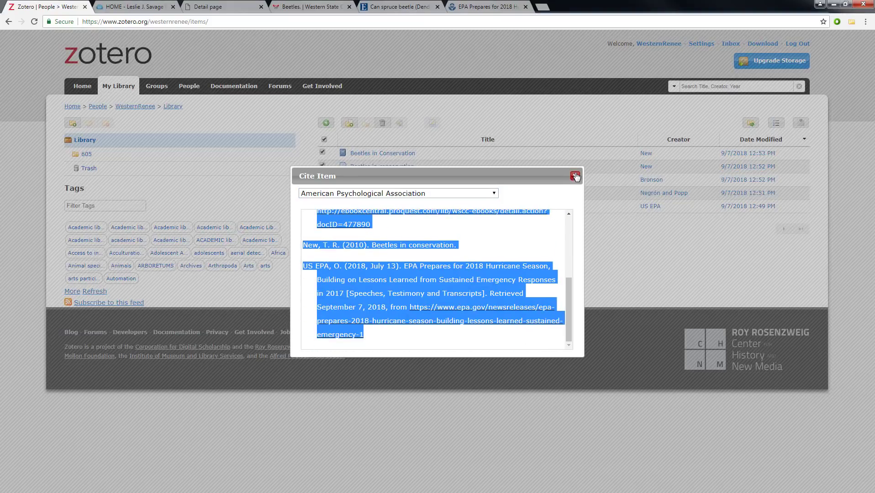
left_click(576, 175)
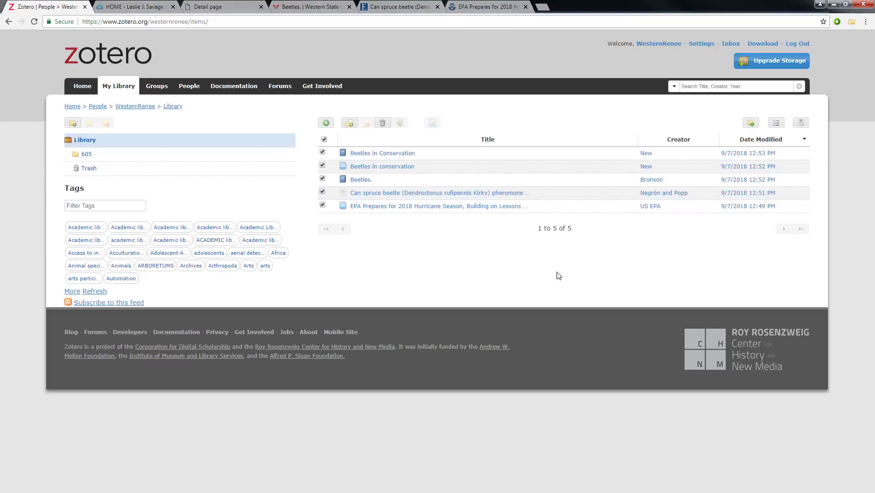
mouse_move(562, 267)
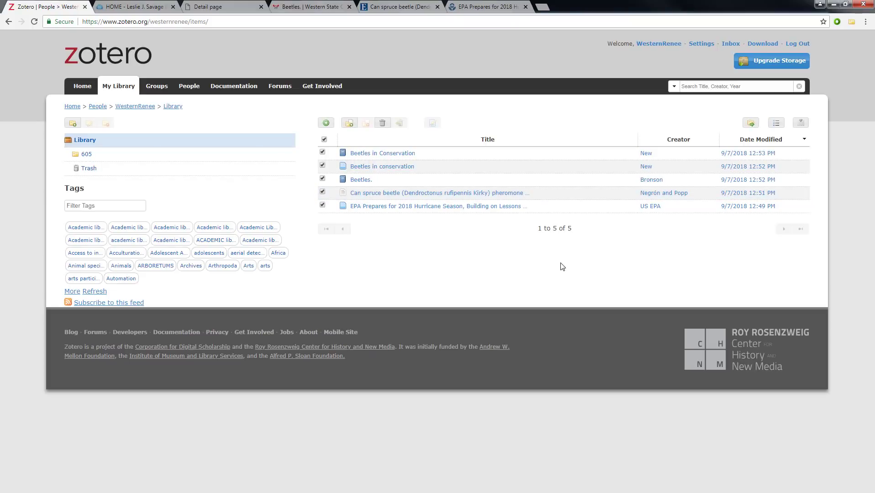